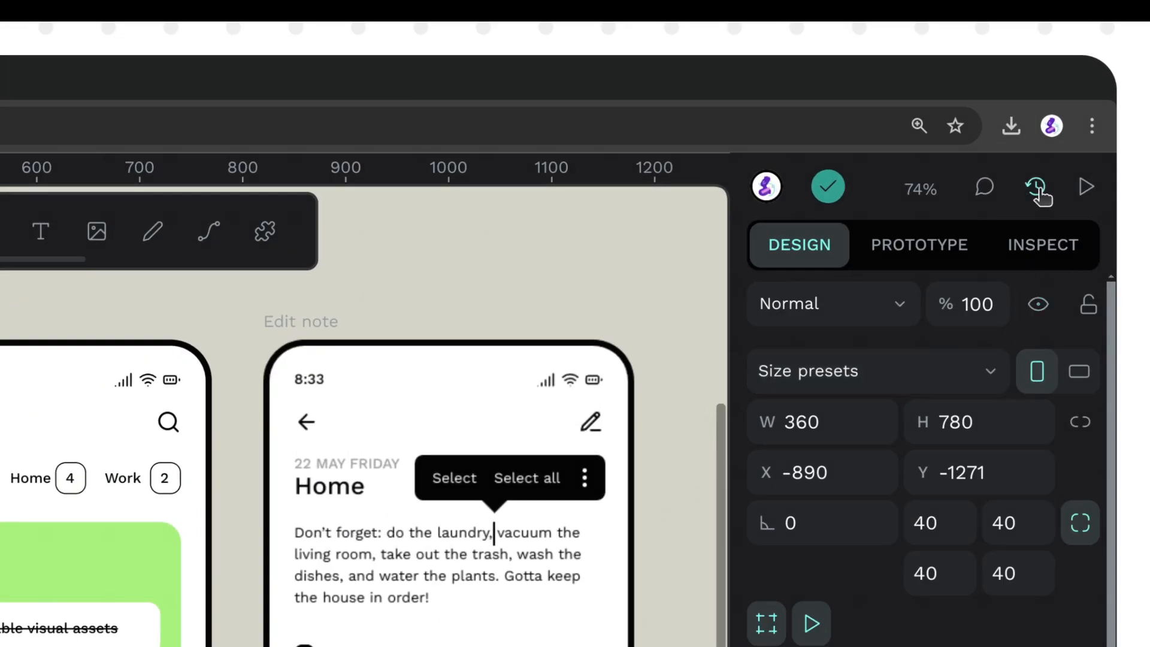
Step: Show the version history for the mobile note app file
{"action": "left_click", "coordinate": [1037, 186]}
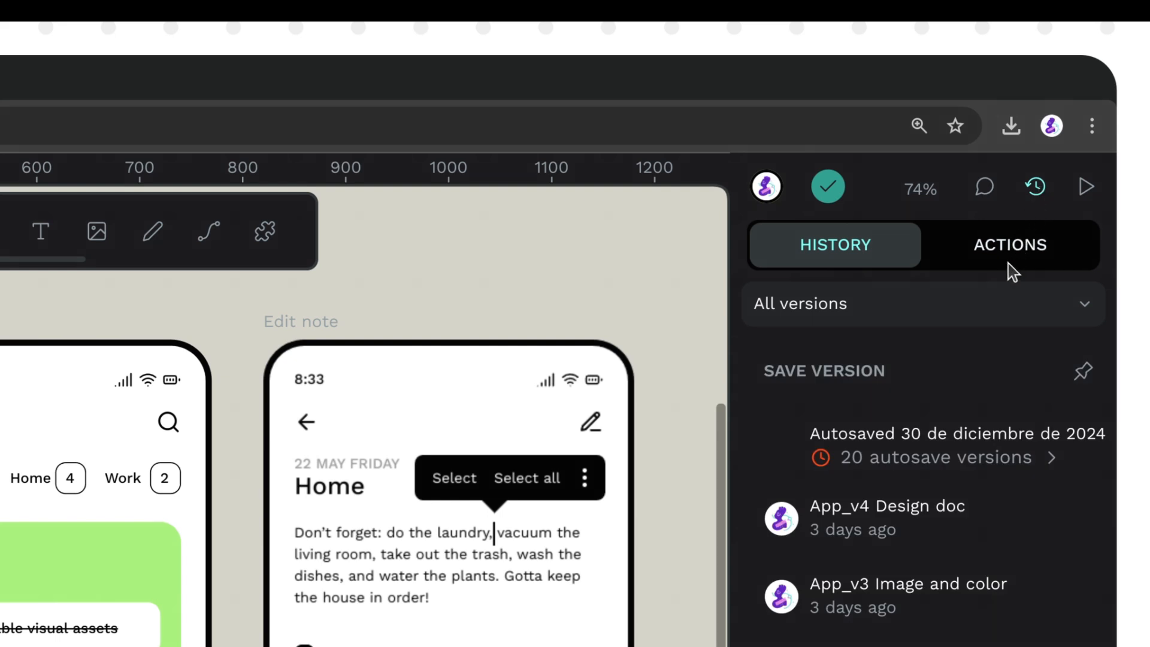
{"action": "mouse_move", "coordinate": [1009, 249]}
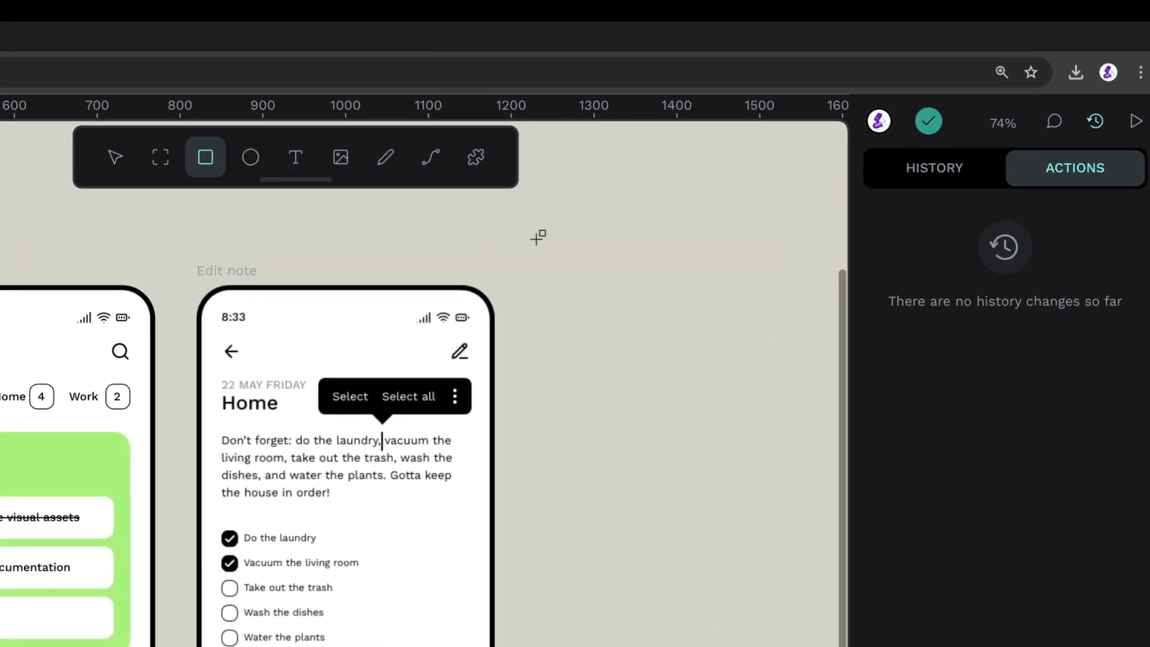
Step: Draw two grey squares right of the Edit note board and reposition the second one
{"action": "left_click_drag", "start_coordinate": [554, 221], "coordinate": [678, 345]}
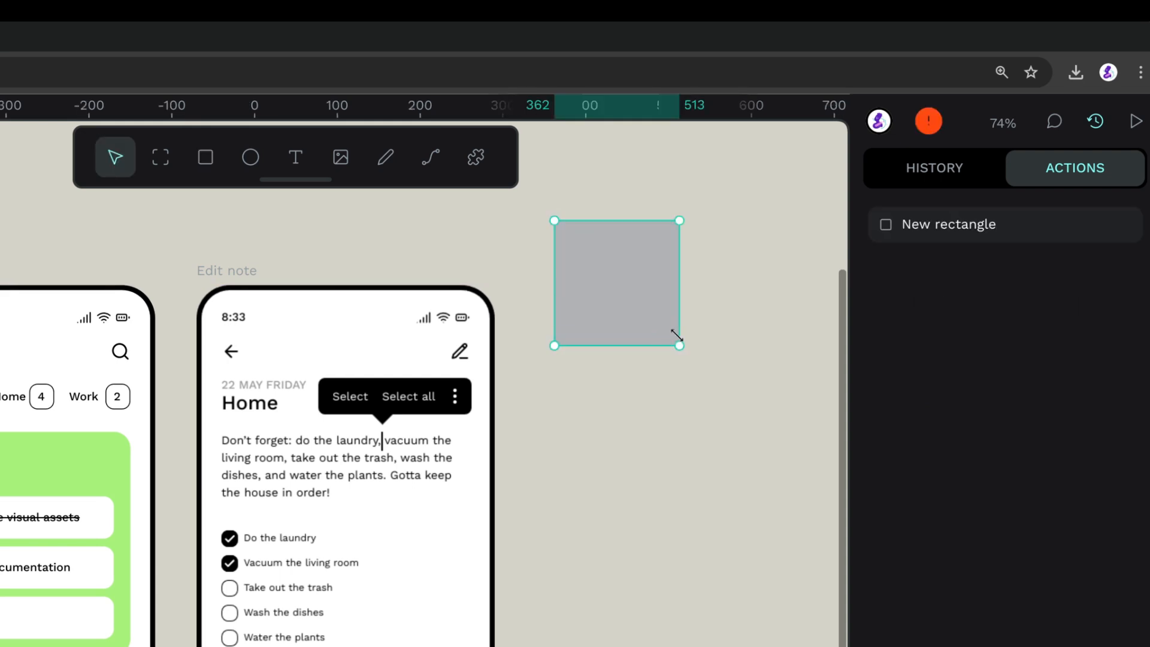
{"action": "left_click_drag", "start_coordinate": [577, 377], "coordinate": [629, 466]}
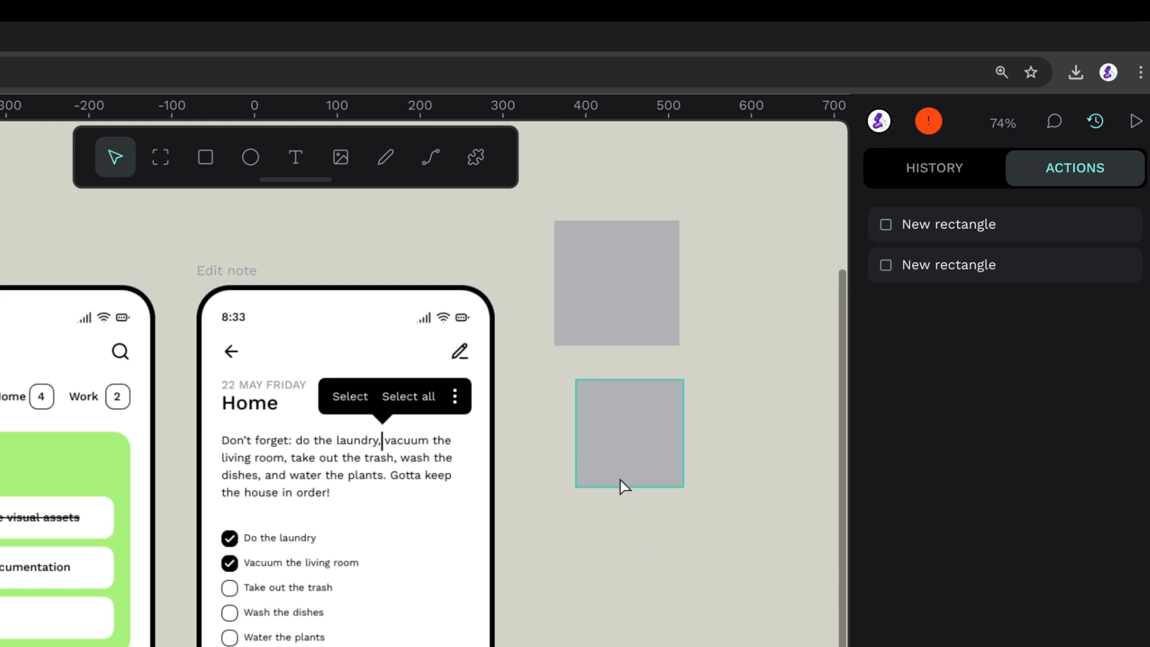
{"action": "left_click_drag", "start_coordinate": [629, 433], "coordinate": [652, 574]}
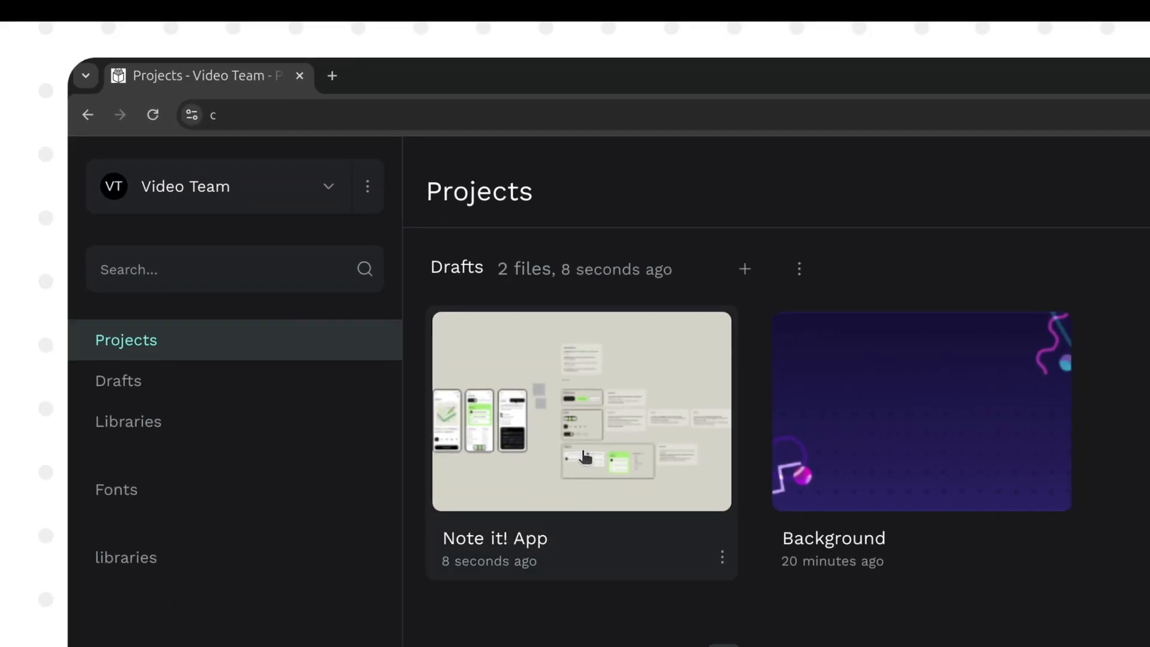
Step: Reopen the Note it! App file and select the two grey squares for deletion
{"action": "double_click", "coordinate": [579, 410]}
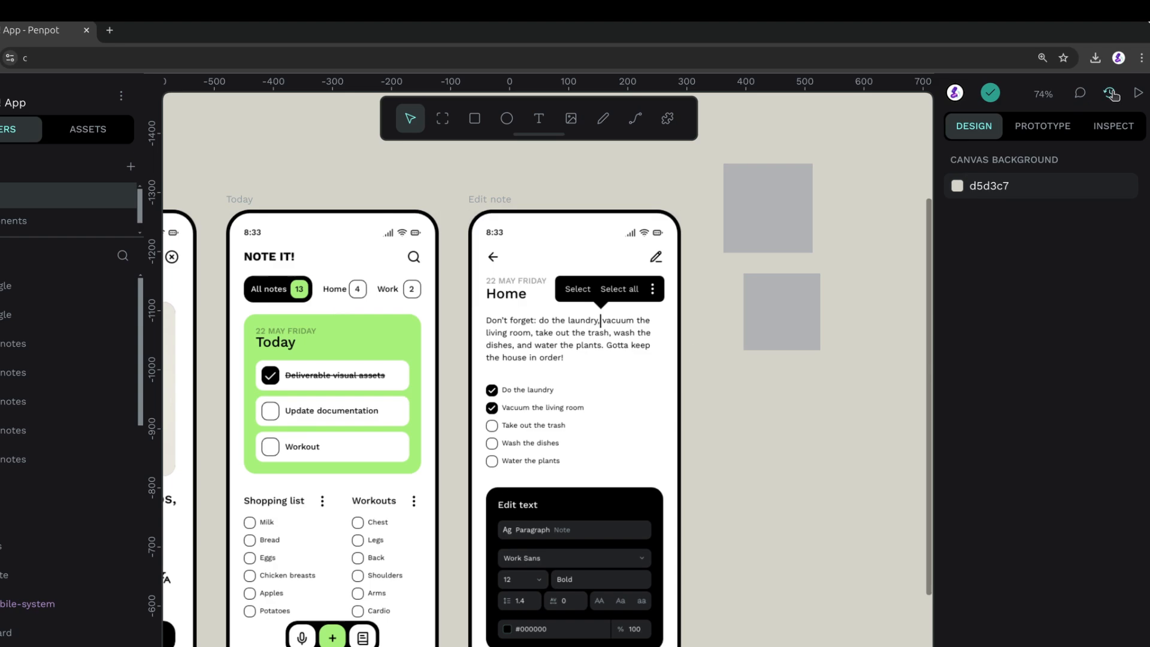
{"action": "left_click", "coordinate": [1109, 93]}
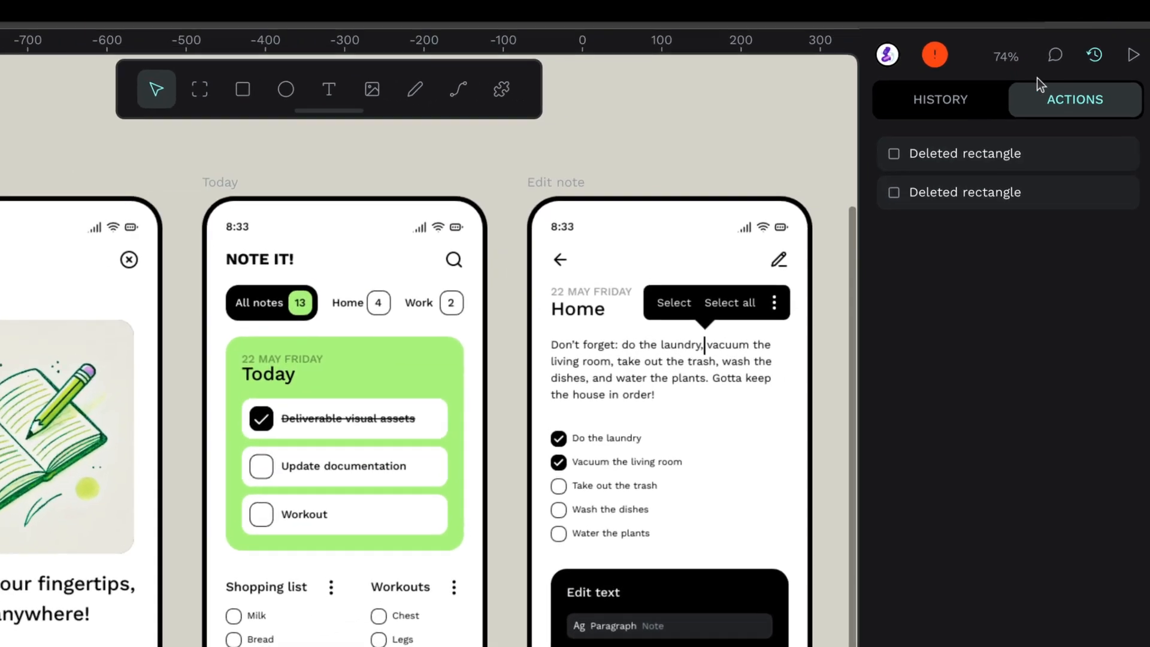
Step: Browse saved versions including App_v2 Components and autosaves, then show options for an earlier version
{"action": "left_click", "coordinate": [939, 99]}
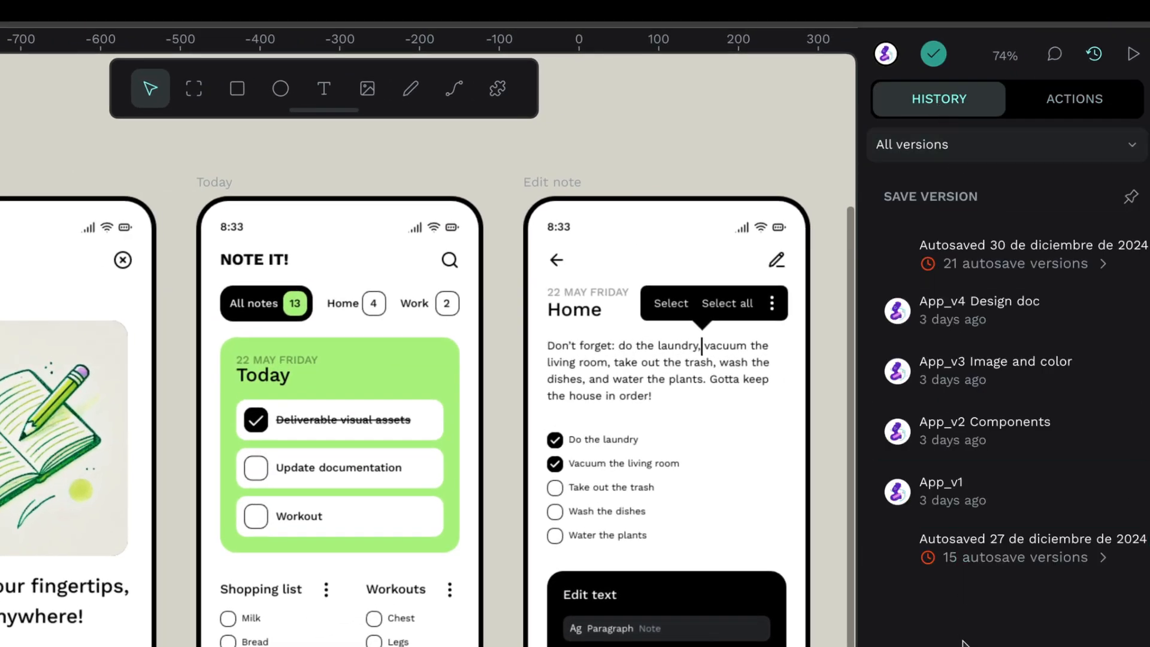
{"action": "mouse_move", "coordinate": [990, 596]}
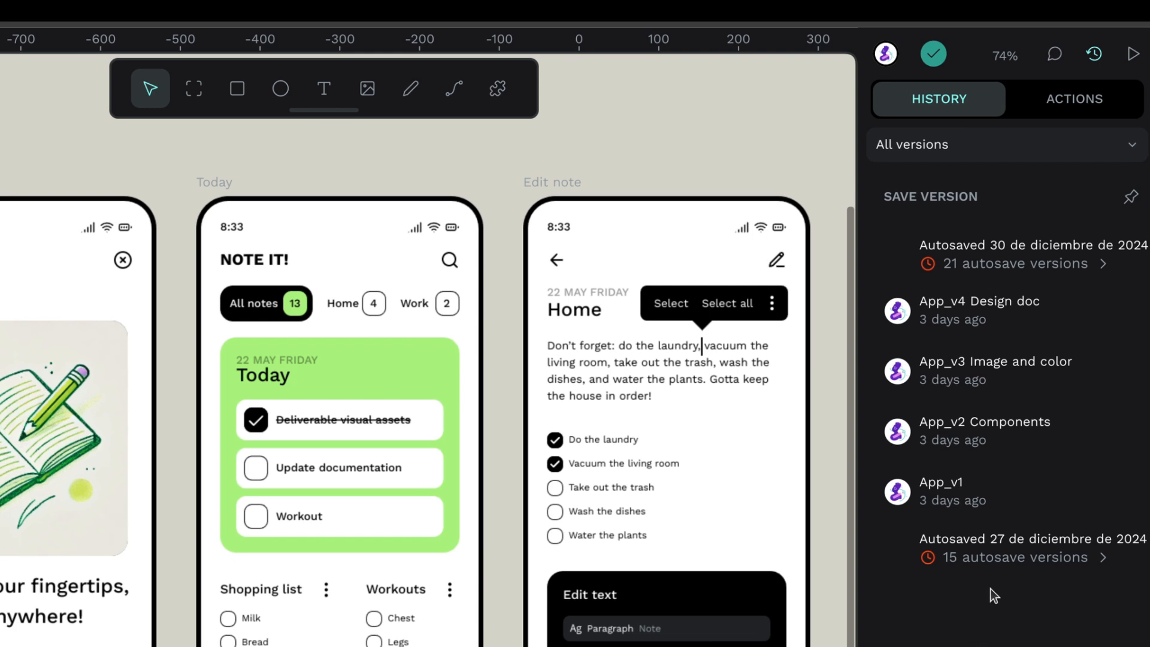
{"action": "left_click", "coordinate": [997, 370]}
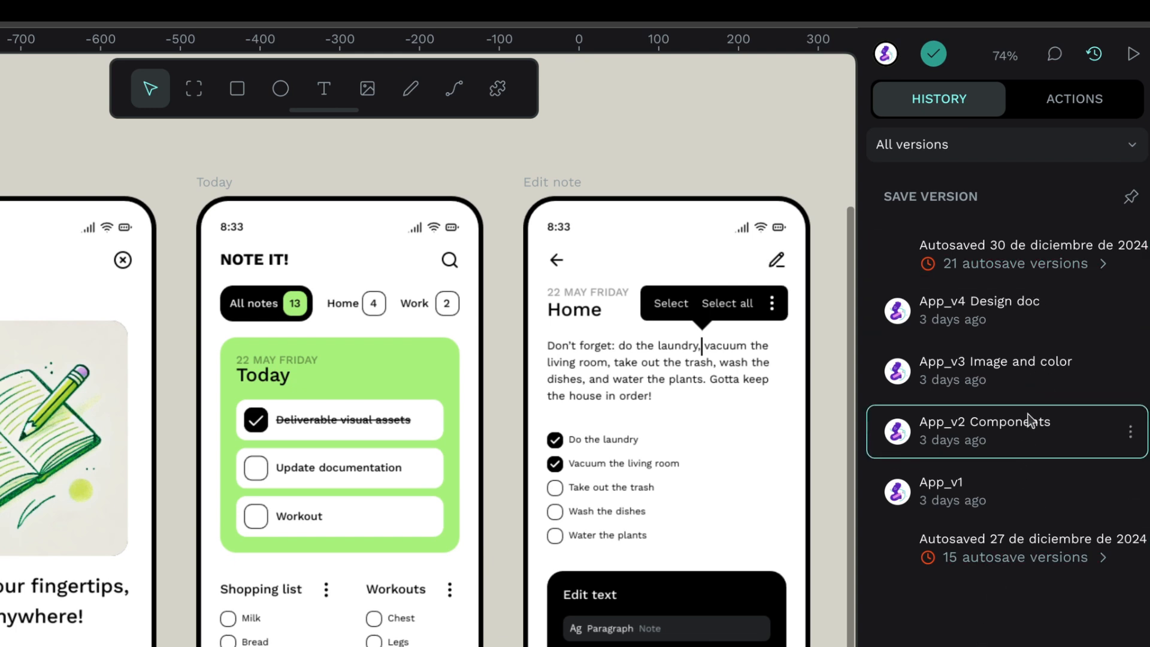
{"action": "left_click", "coordinate": [954, 491]}
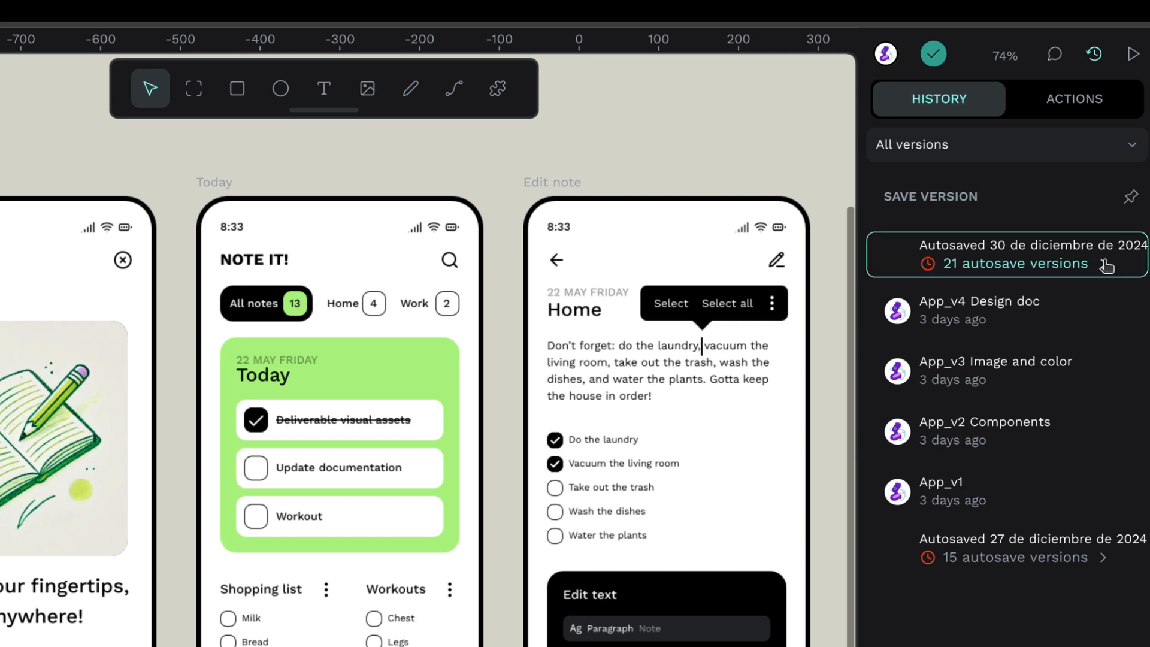
{"action": "left_click", "coordinate": [1005, 547]}
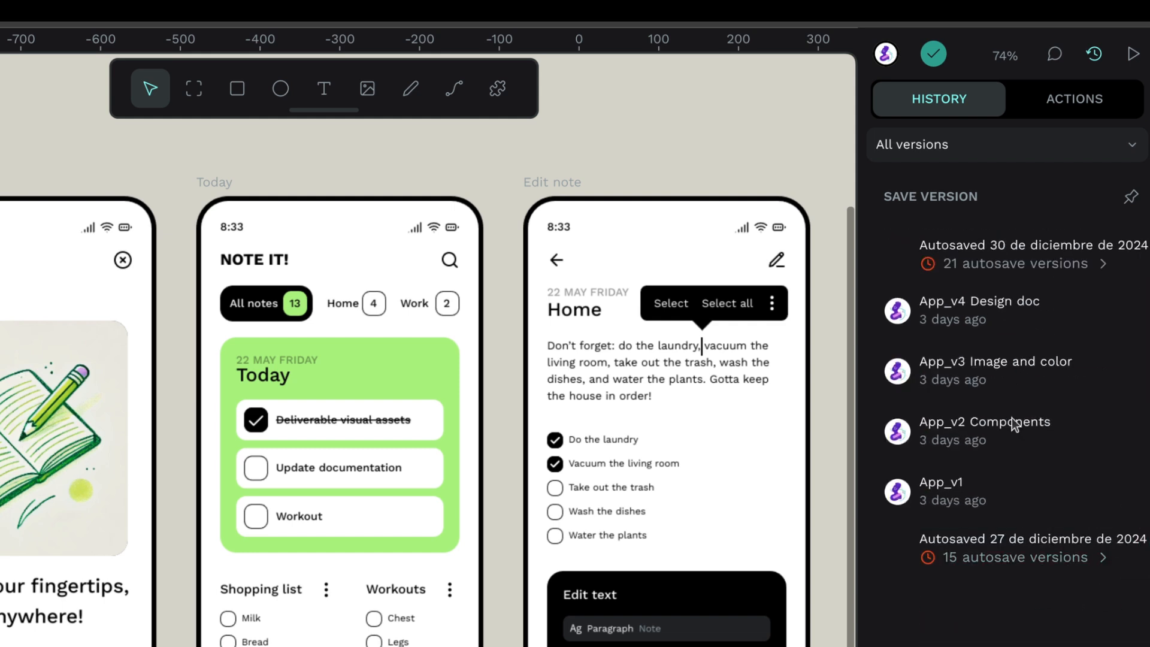
{"action": "left_click", "coordinate": [954, 491]}
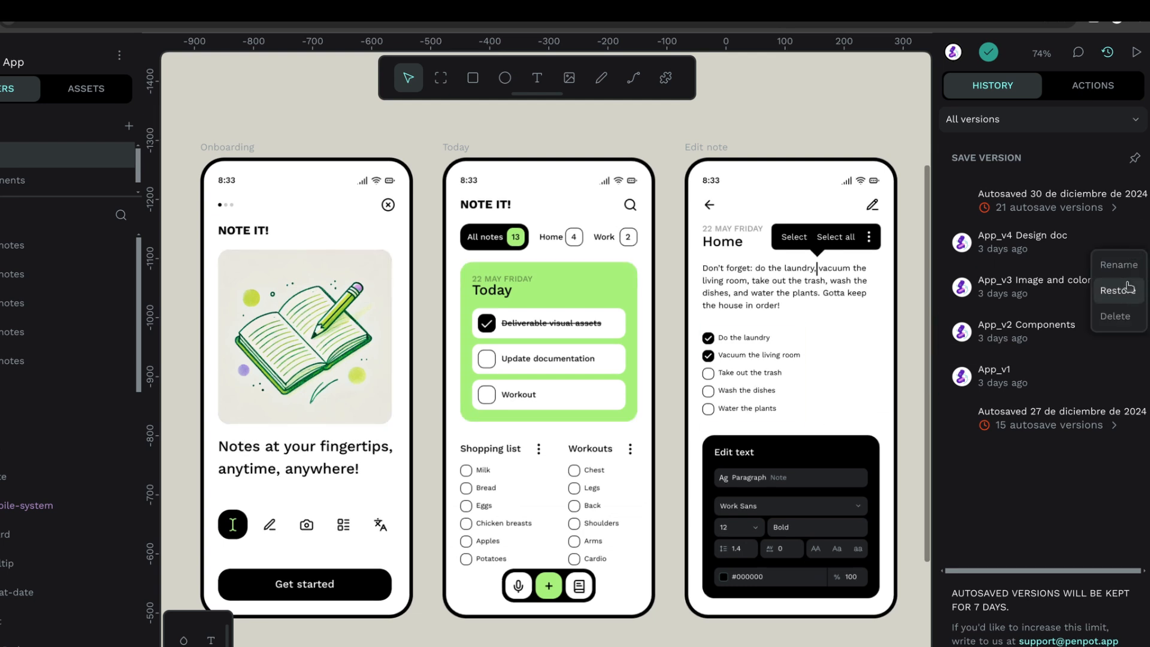
Step: Restore the App_v3 Image and color version and confirm, bringing back the green notebook illustration
{"action": "left_click", "coordinate": [1114, 288]}
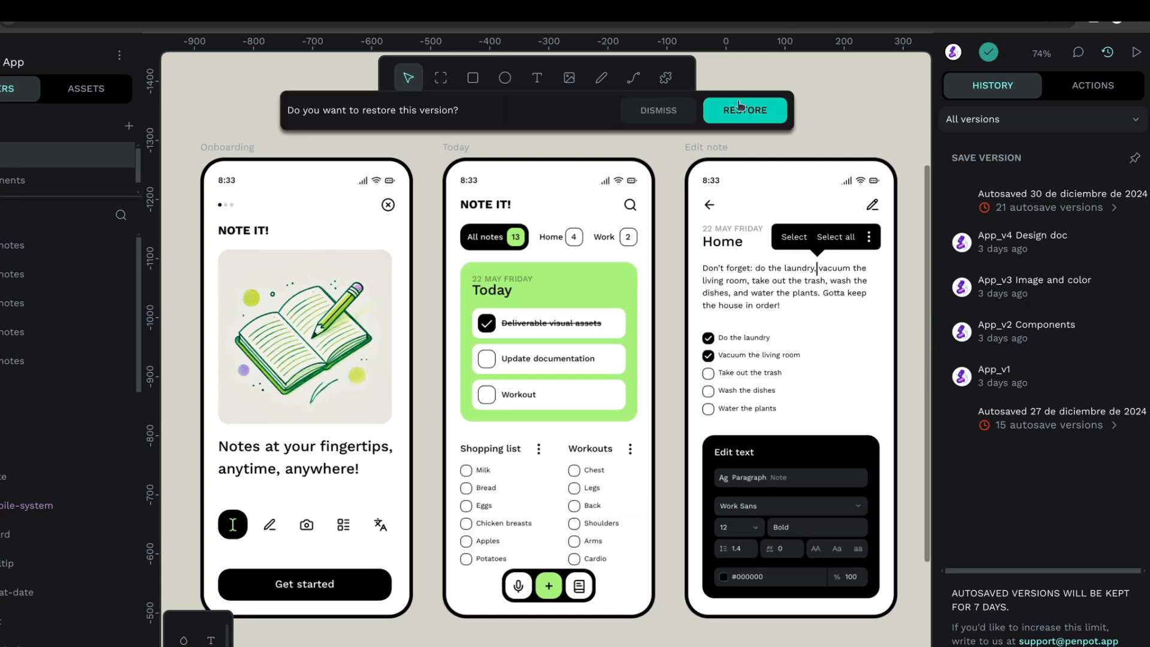
{"action": "left_click", "coordinate": [657, 110]}
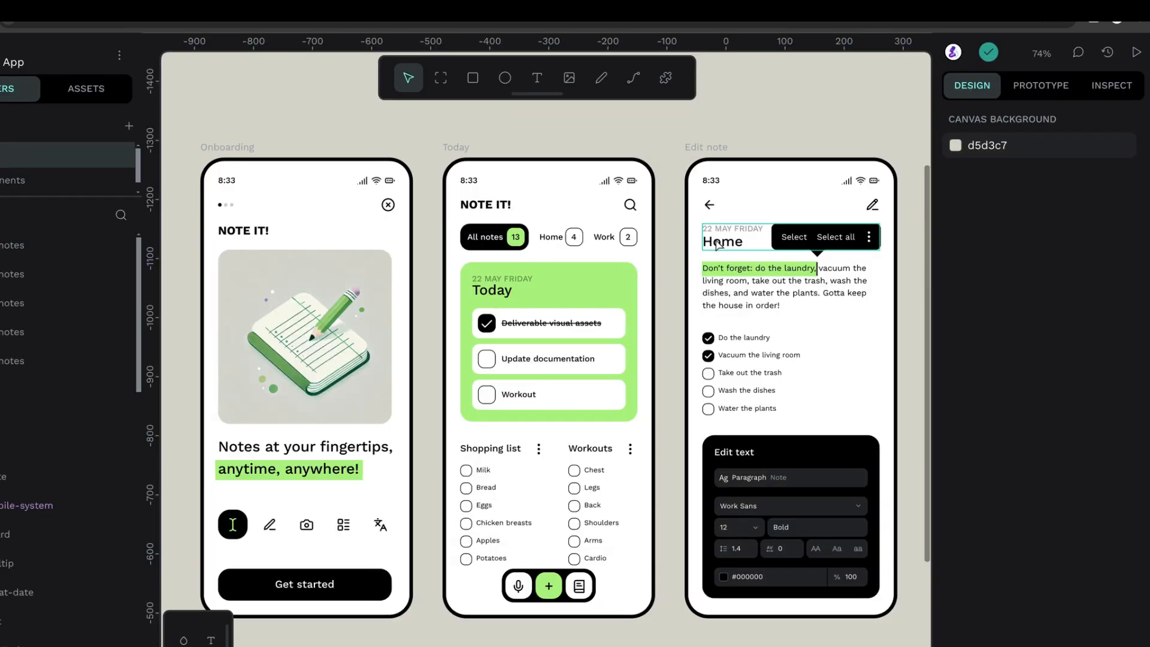
{"action": "scroll", "scroll_direction": "down", "scroll_amount": 3}
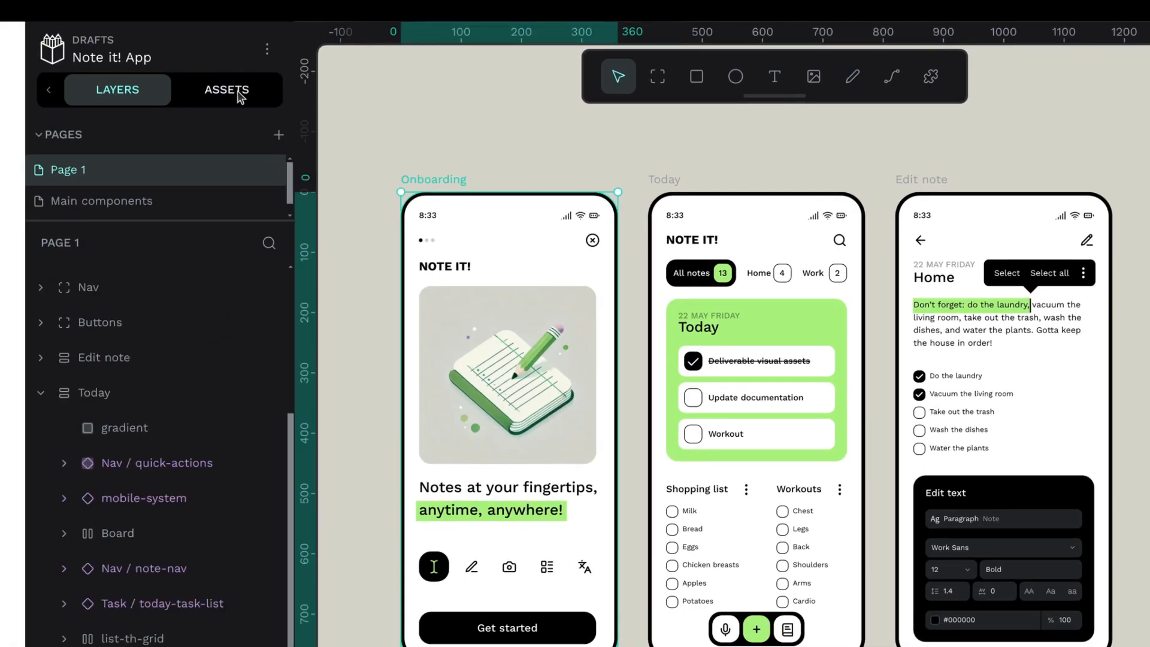
Step: In the library colours, make Accent deep purple and bg-color black
{"action": "left_click", "coordinate": [227, 90]}
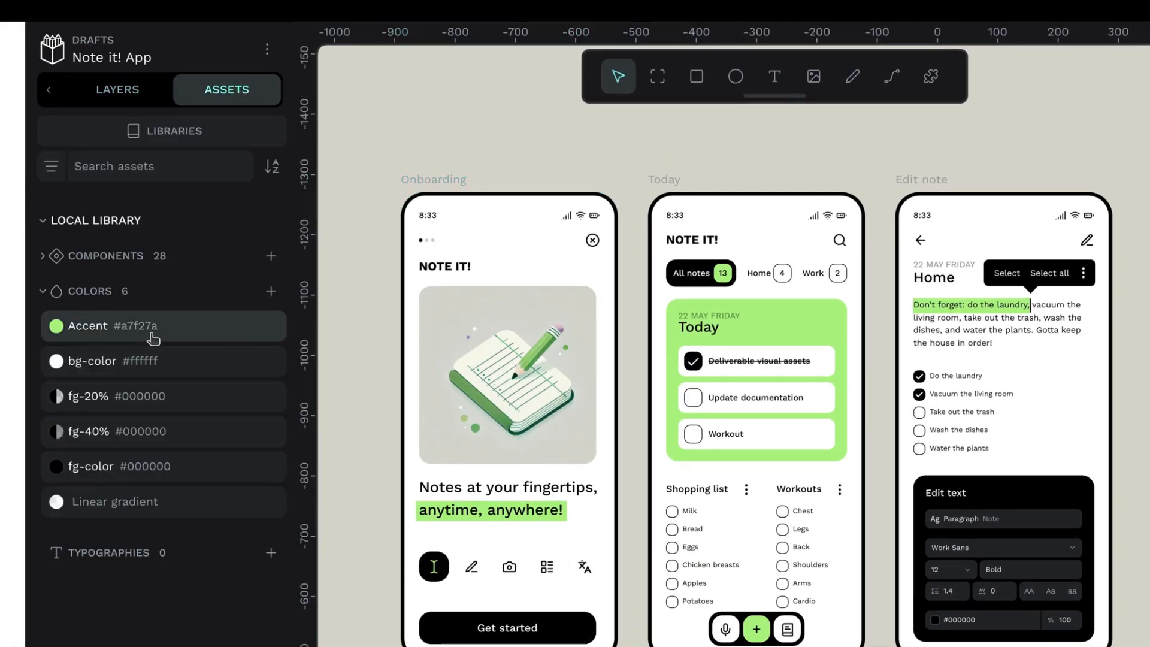
{"action": "left_click", "coordinate": [55, 326]}
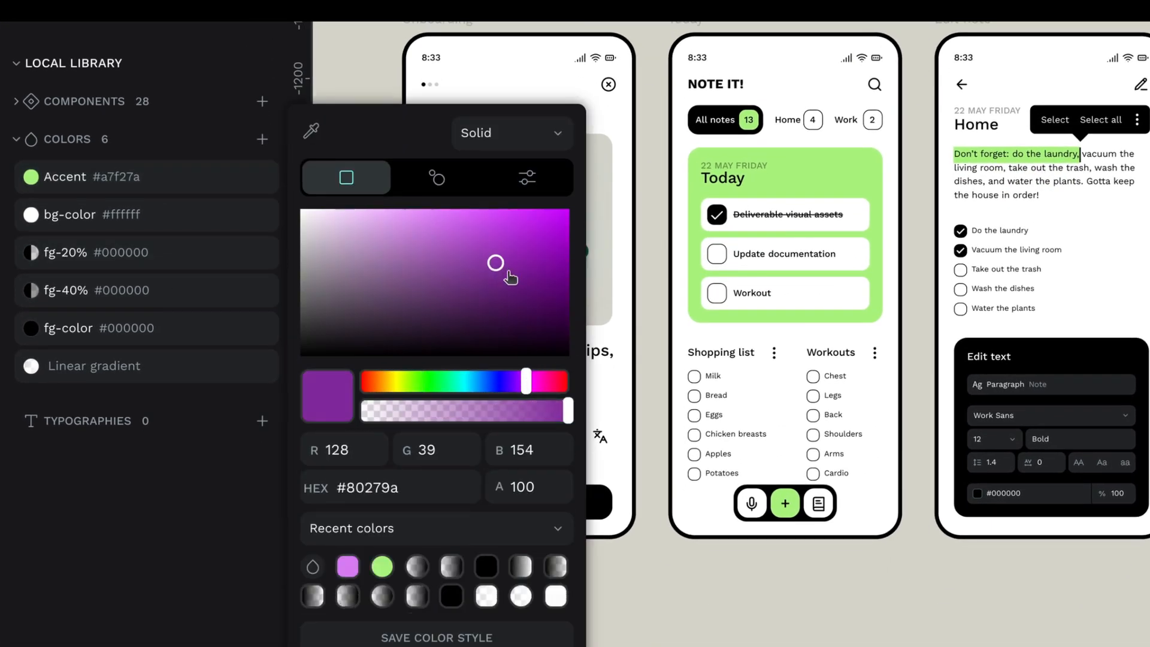
{"action": "left_click_drag", "start_coordinate": [495, 262], "coordinate": [542, 276]}
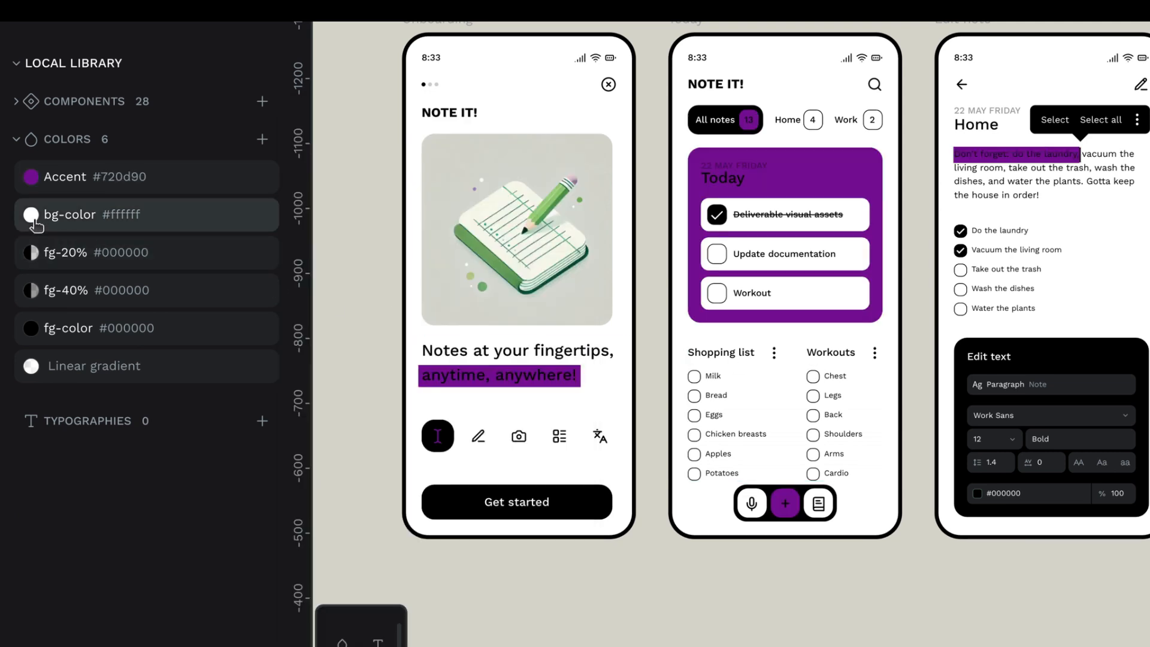
{"action": "left_click", "coordinate": [31, 214]}
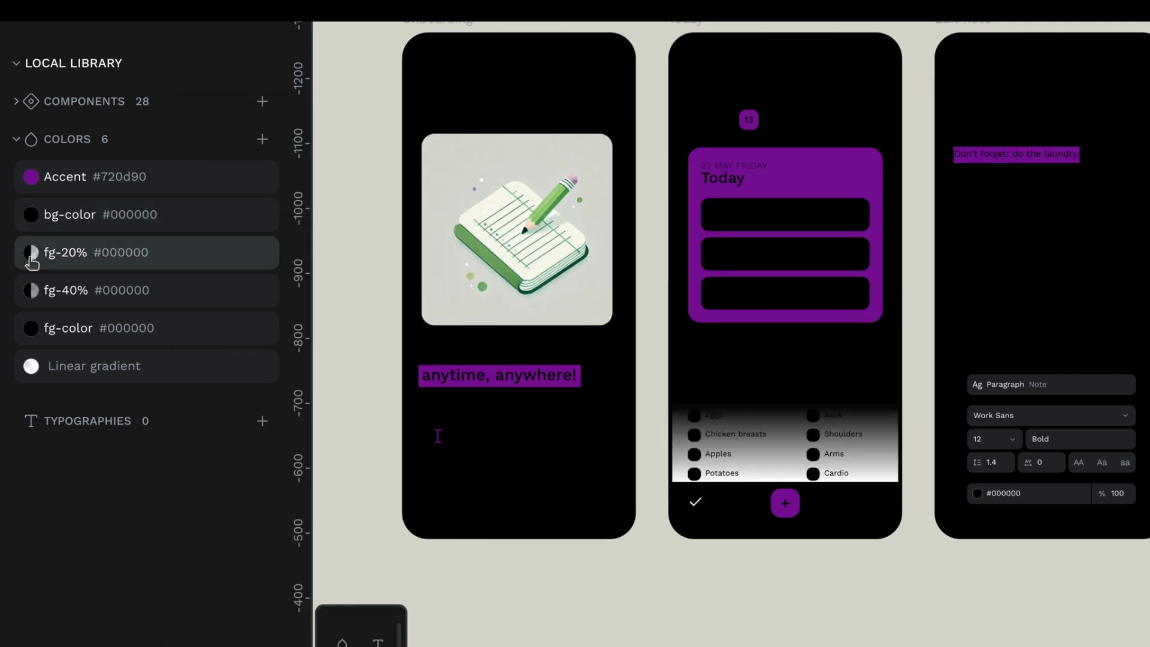
Step: Set fg-20%, fg-40% and fg-color to white/light grey and make the Linear gradient run transparent white to solid white
{"action": "left_click", "coordinate": [30, 252]}
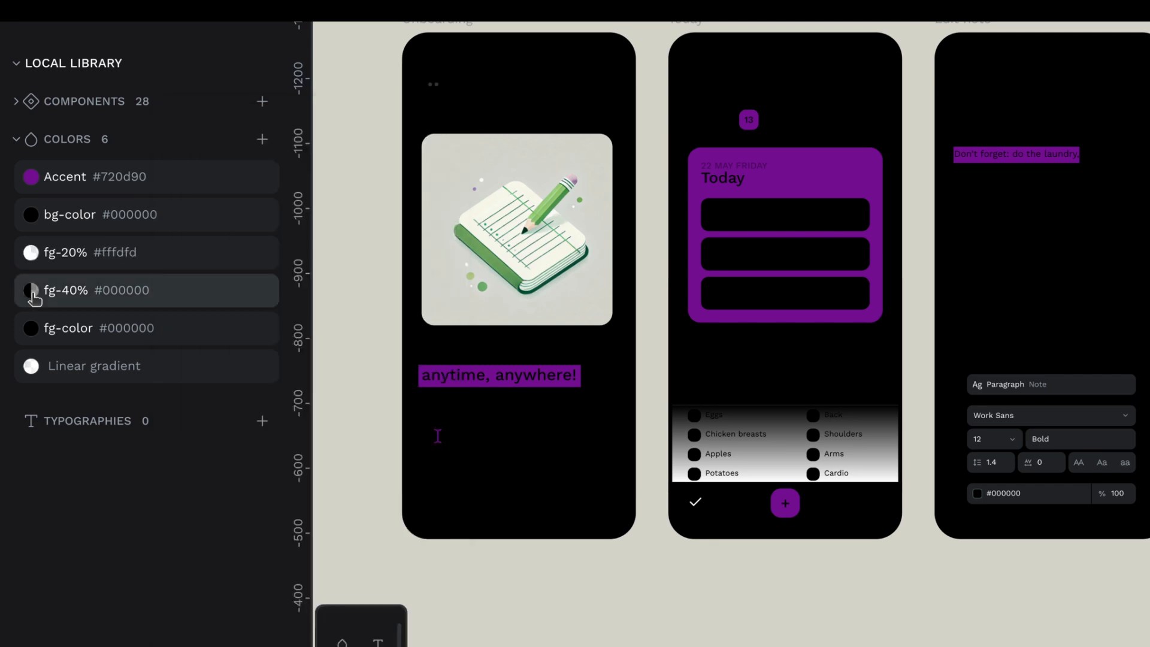
{"action": "left_click", "coordinate": [31, 290]}
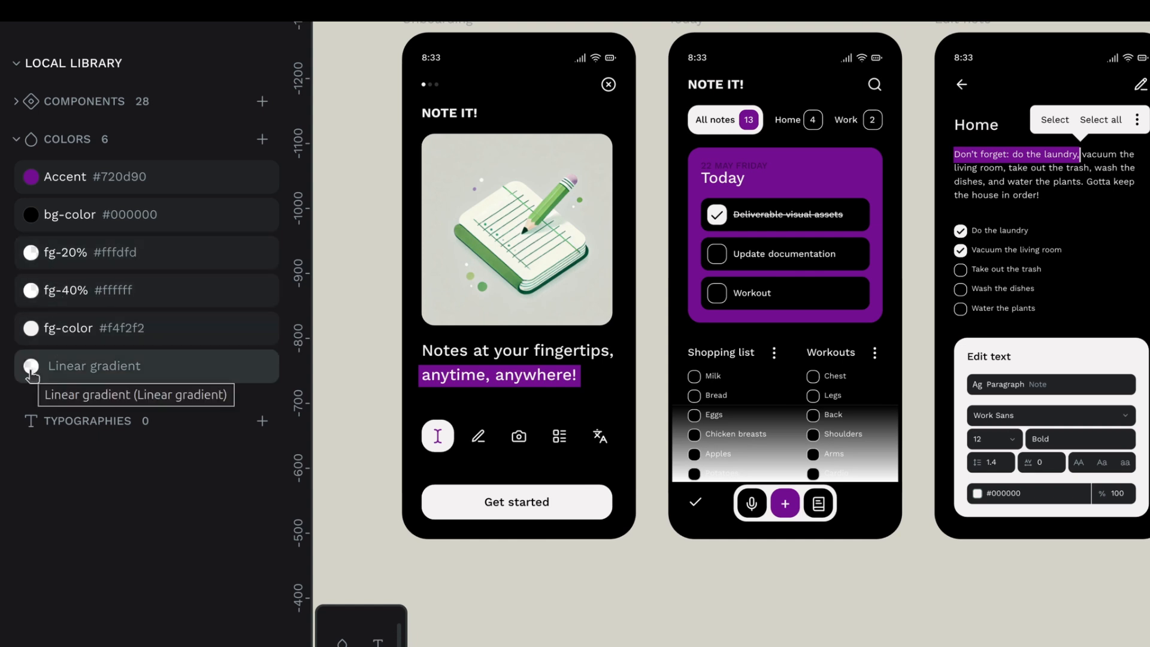
{"action": "left_click", "coordinate": [30, 366]}
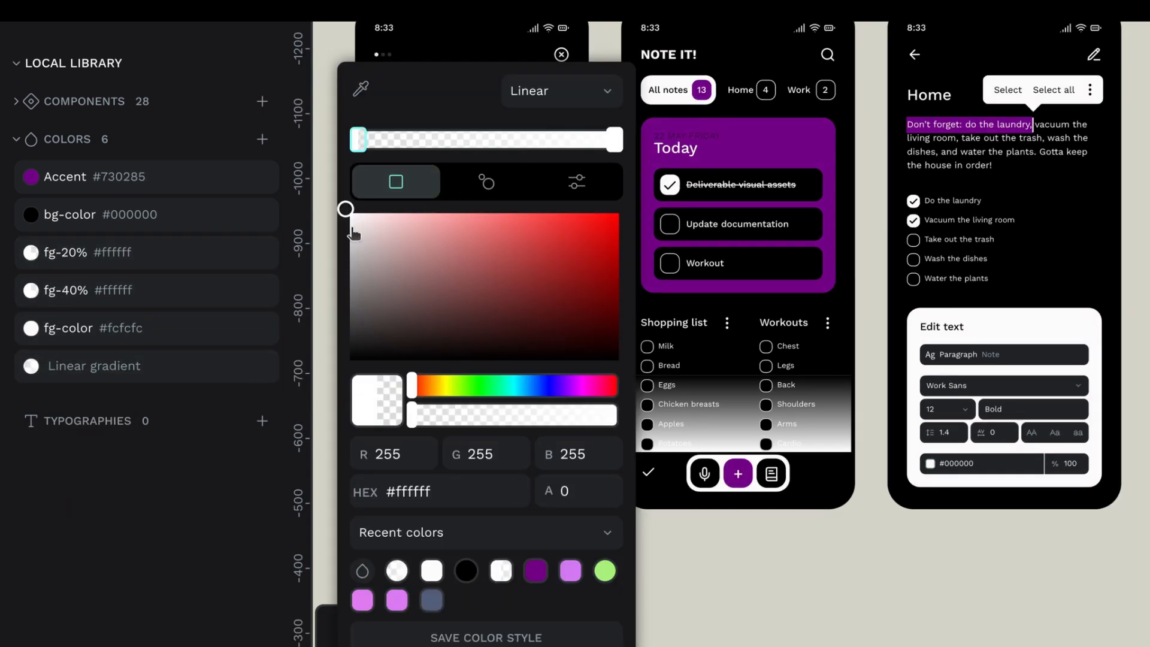
{"action": "left_click_drag", "start_coordinate": [358, 138], "coordinate": [615, 138]}
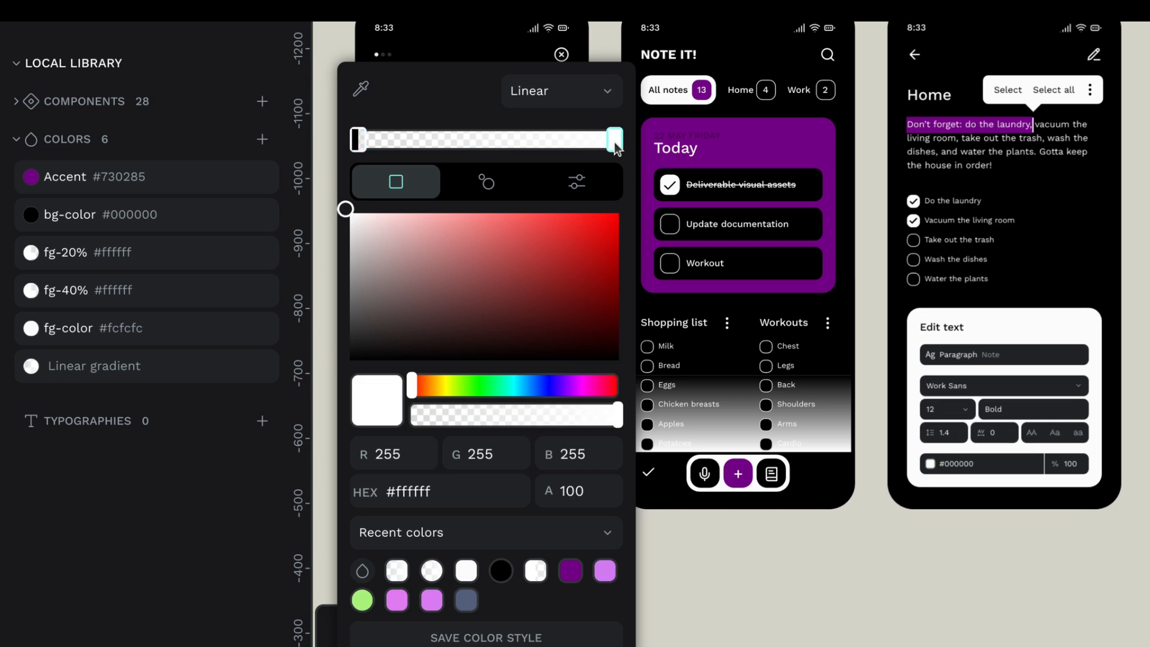
{"action": "left_click", "coordinate": [560, 53]}
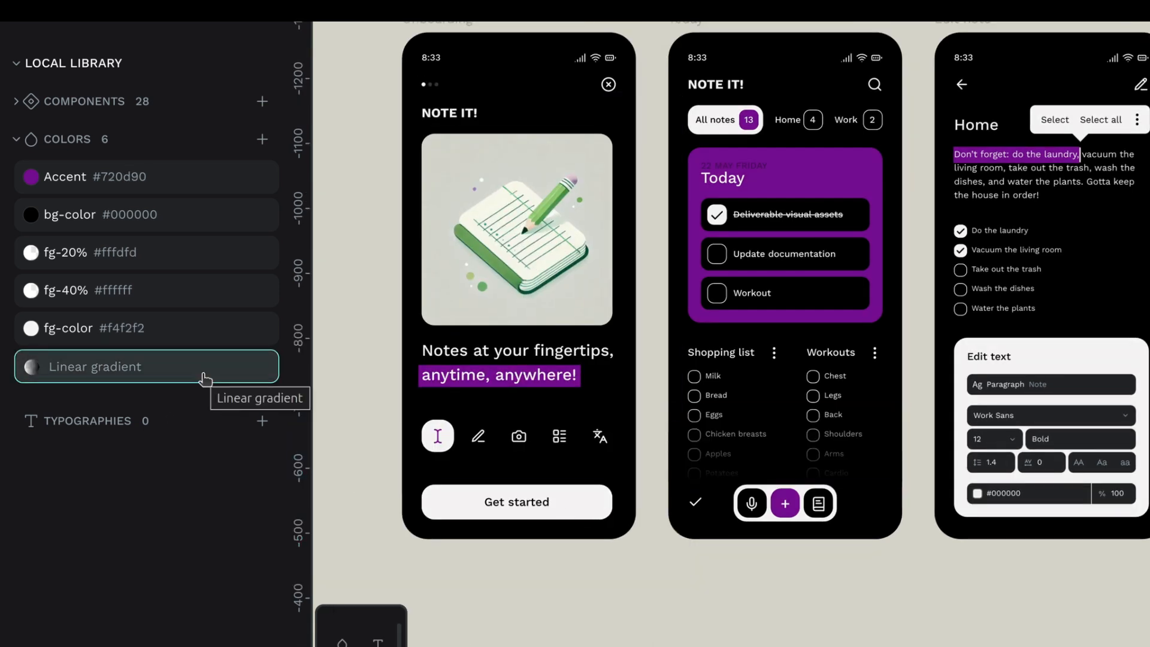
Step: Save the current design as a new version named App_v5_ Dark Theme
{"action": "left_click", "coordinate": [1103, 103]}
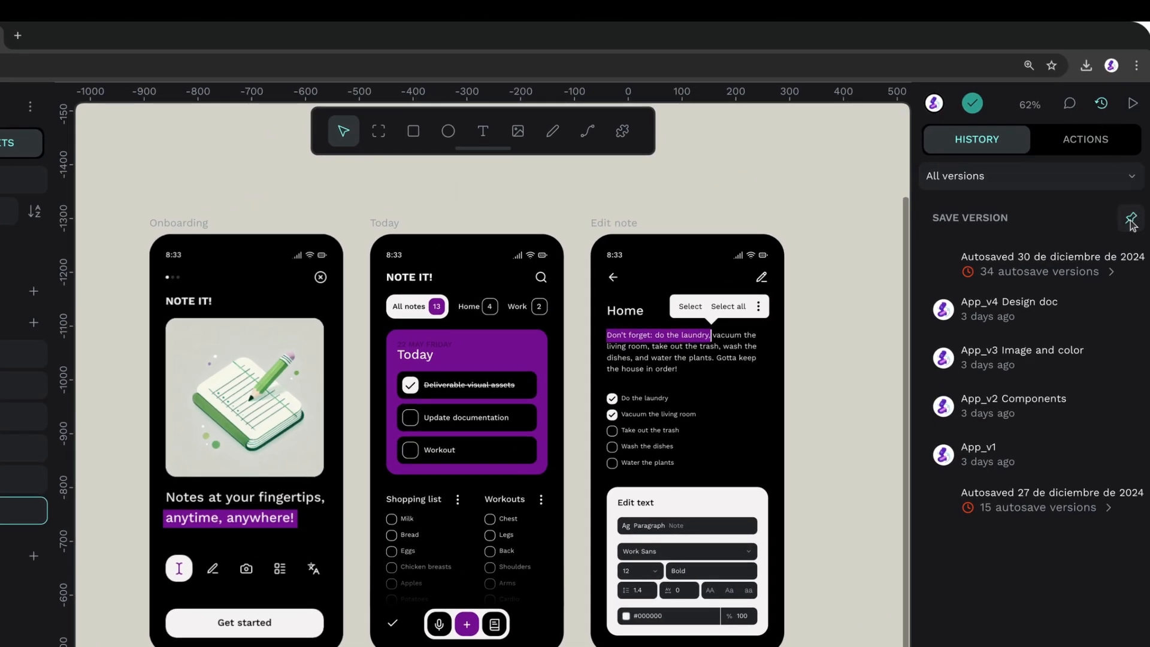
{"action": "left_click", "coordinate": [1129, 218]}
{"action": "type", "text": "App_v5_ Dark Theme"}
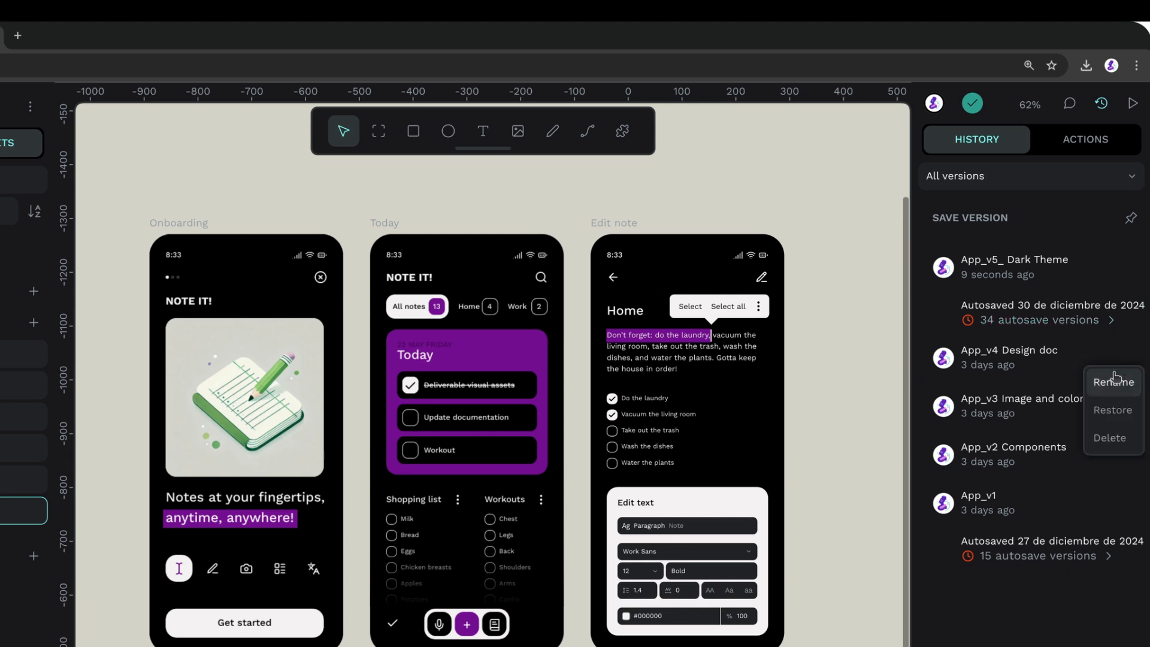
Step: Restore the chosen earlier version from the history and confirm the restore
{"action": "left_click", "coordinate": [1112, 409]}
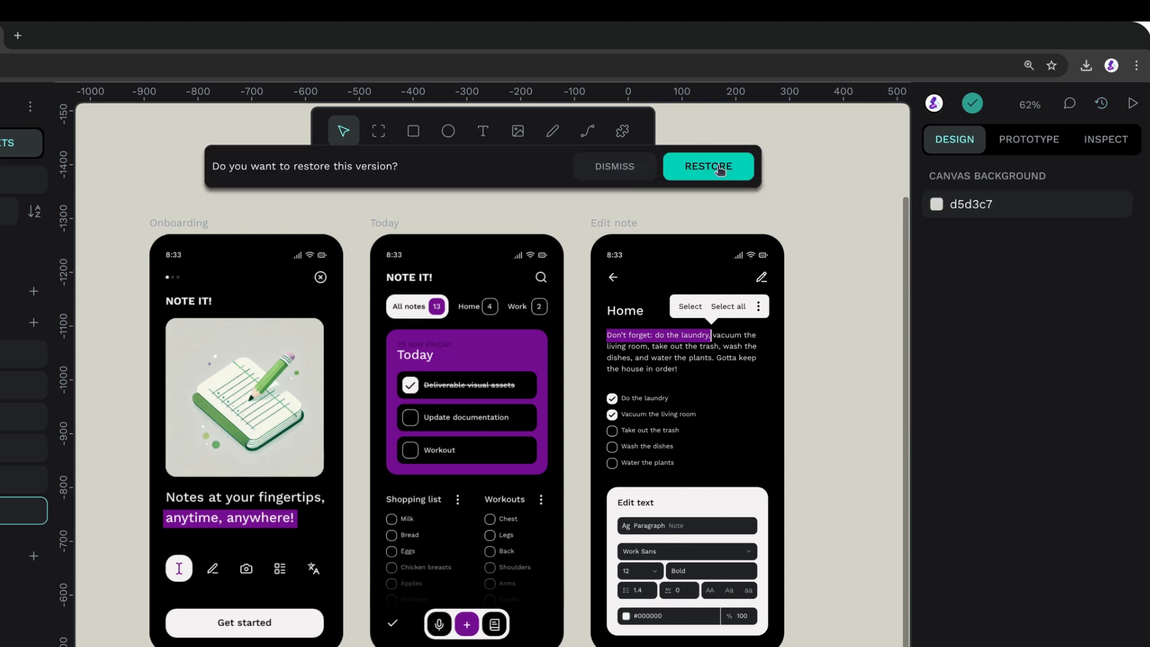
{"action": "left_click", "coordinate": [707, 165]}
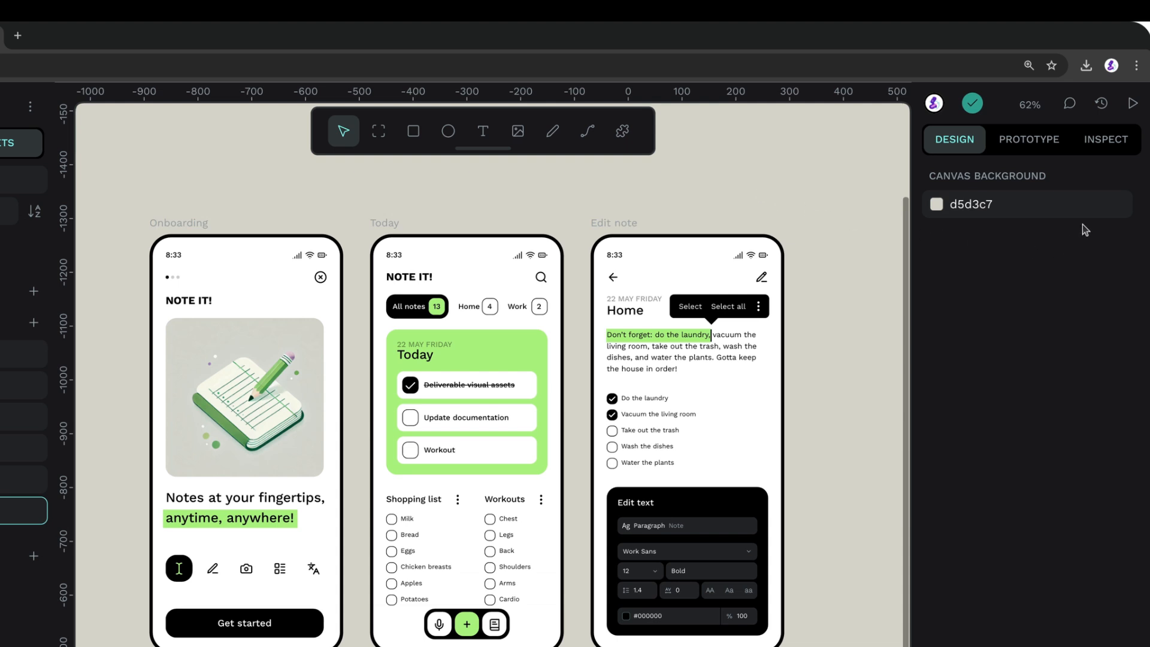
{"action": "left_click", "coordinate": [1099, 103]}
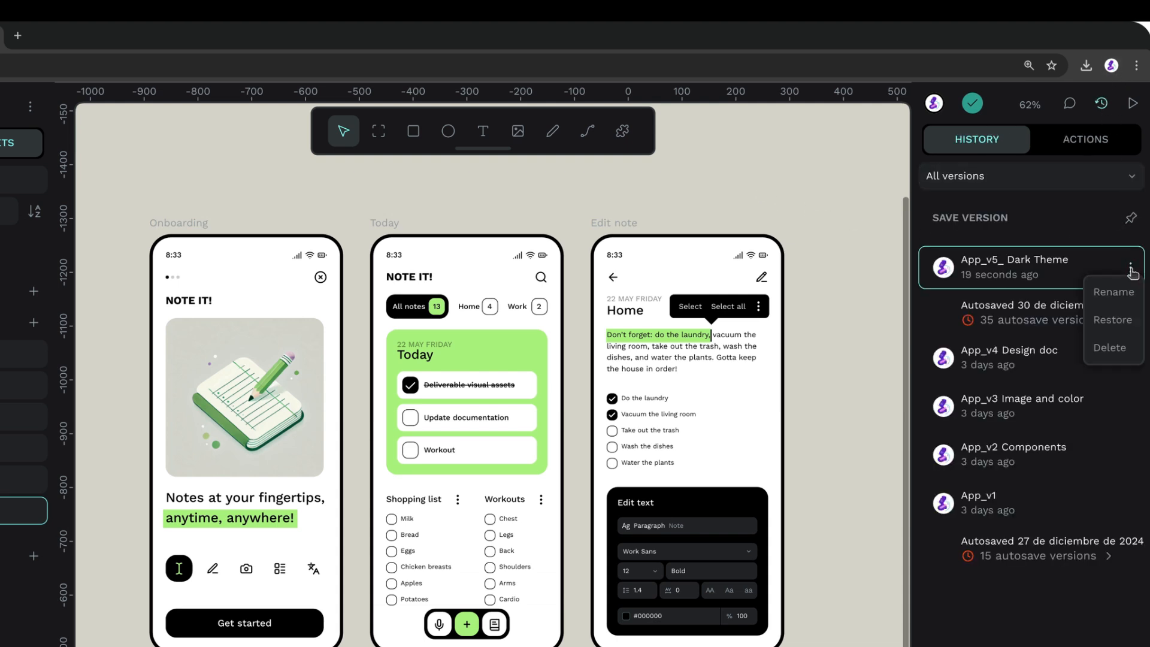
{"action": "left_click", "coordinate": [1112, 320]}
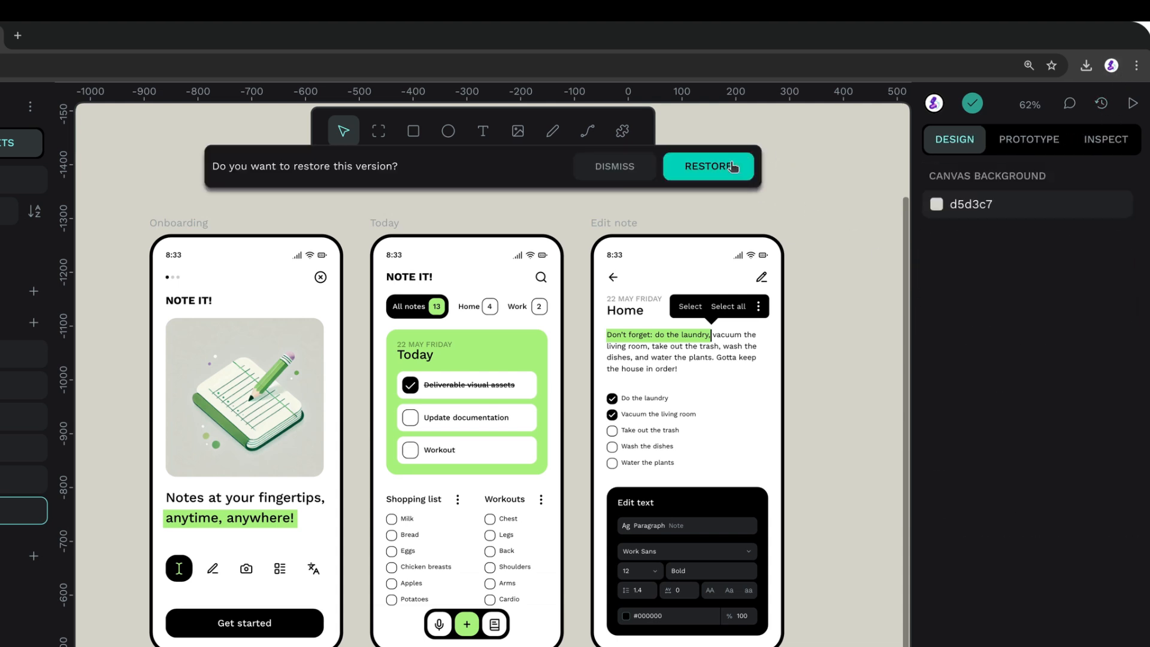
{"action": "left_click", "coordinate": [373, 93]}
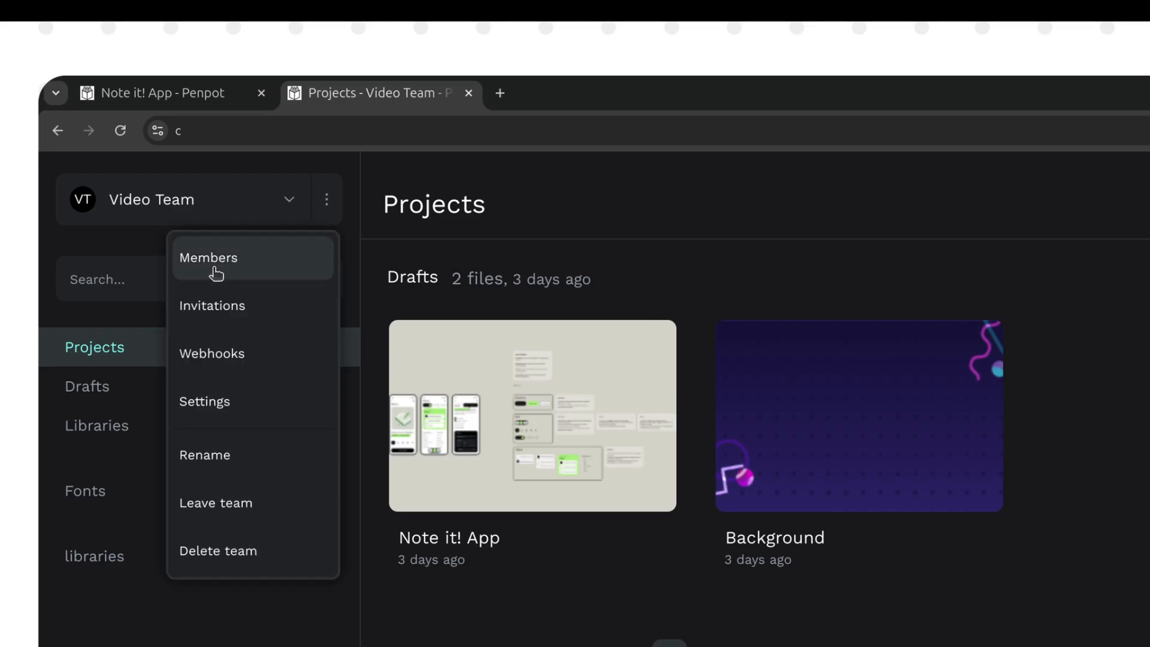
Step: On the team Members page, assign the second member the Viewer role
{"action": "left_click", "coordinate": [208, 257]}
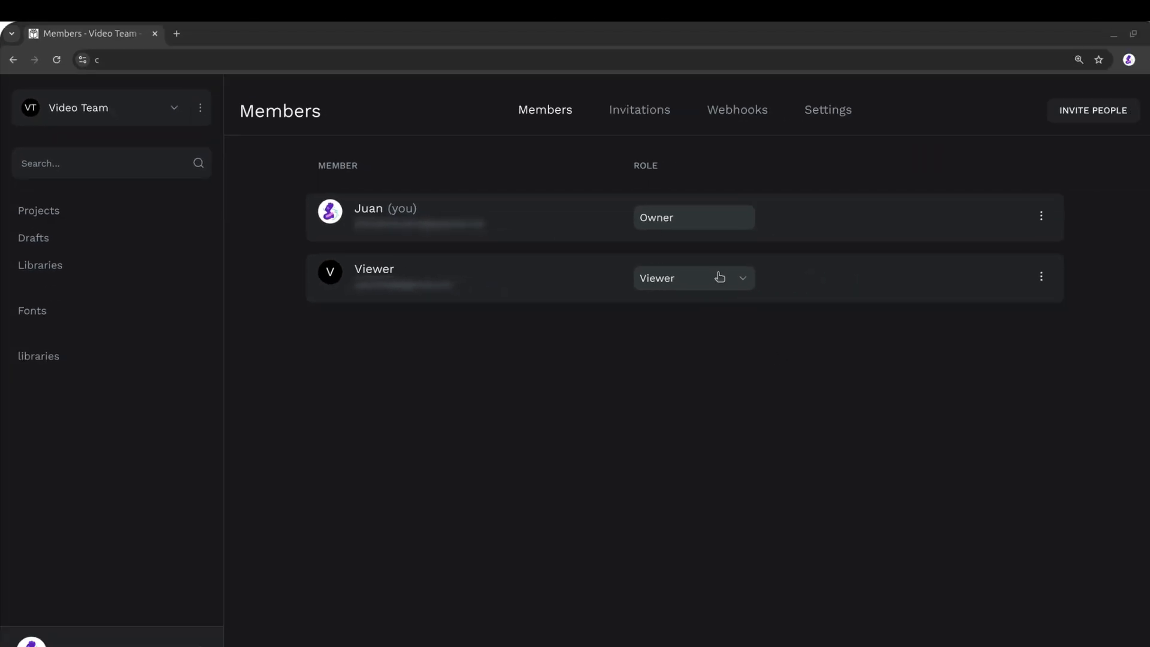
{"action": "left_click", "coordinate": [692, 277]}
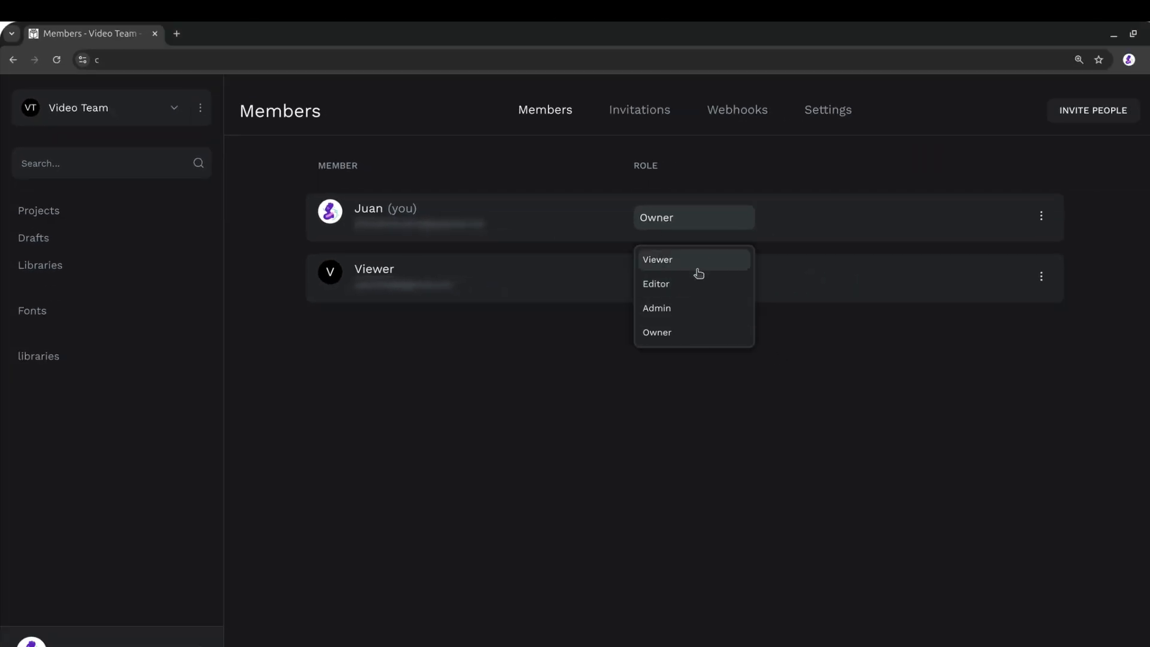
{"action": "mouse_move", "coordinate": [687, 267]}
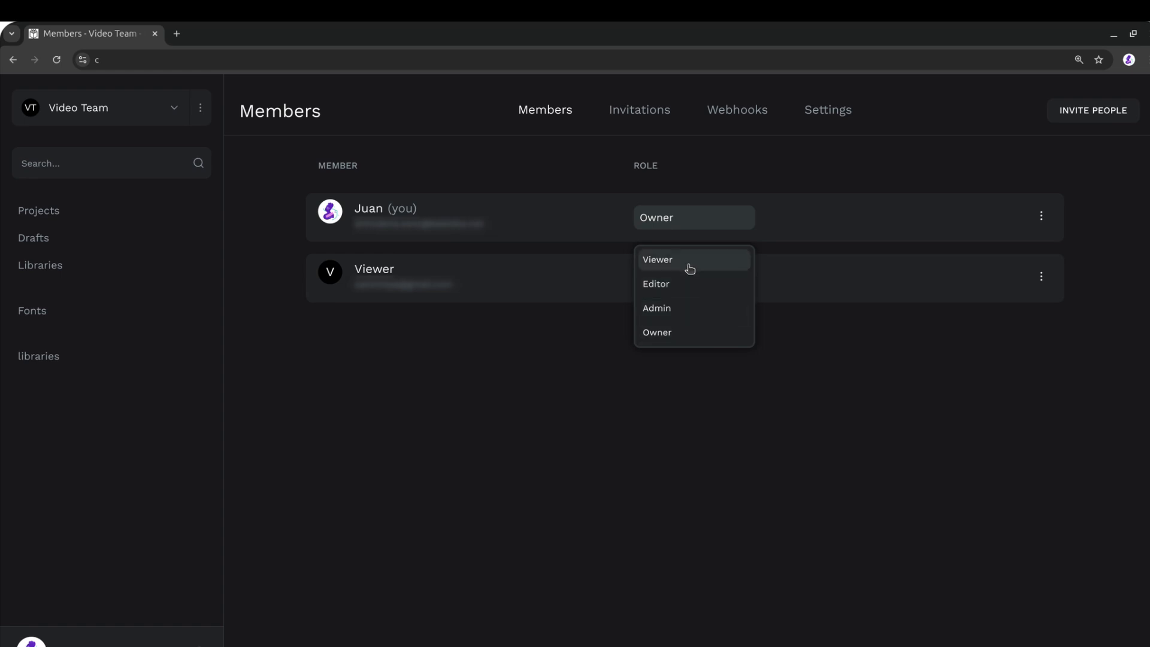
{"action": "left_click", "coordinate": [656, 260]}
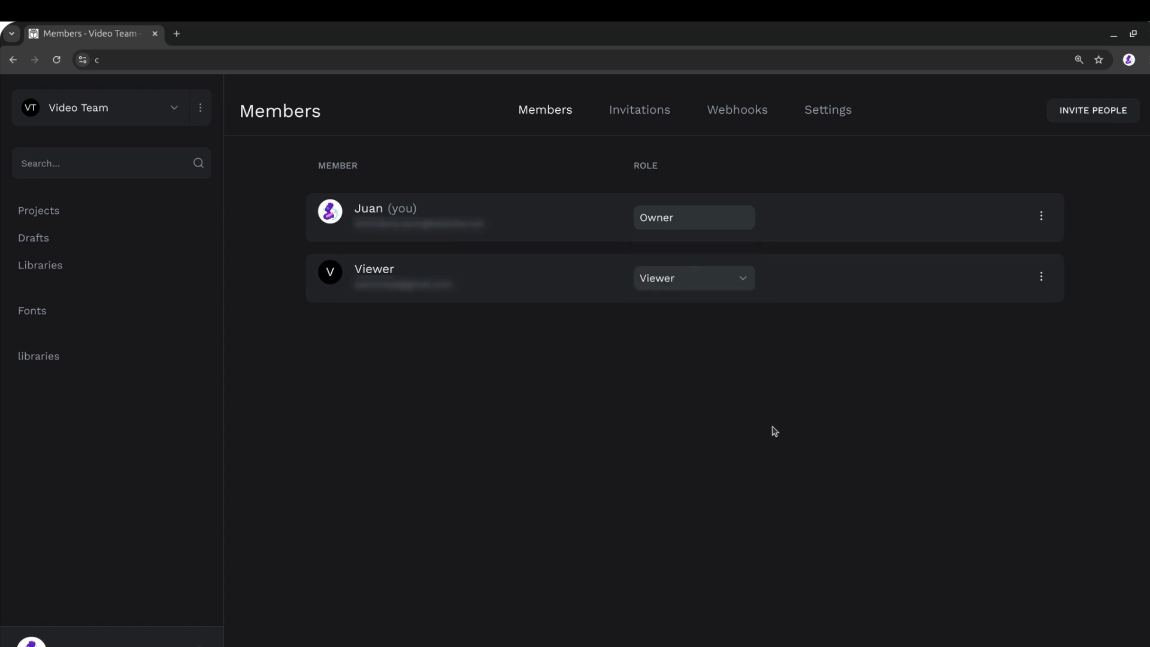
{"action": "left_click", "coordinate": [1092, 110]}
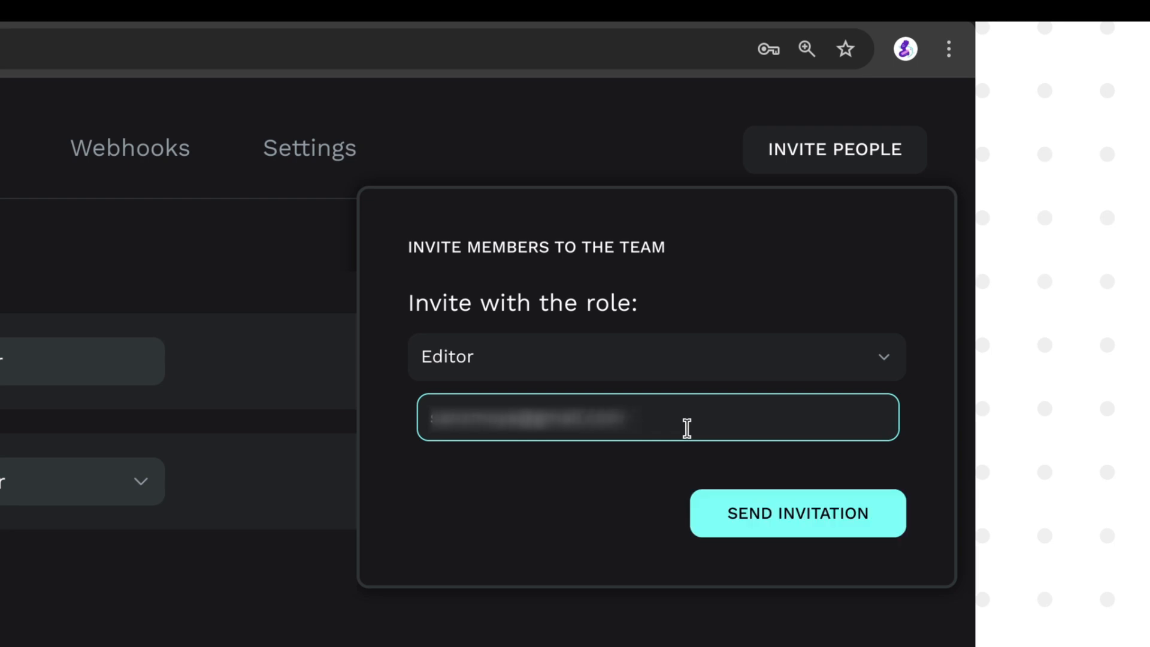
Step: Set the invitation role to Viewer and send the team invitation
{"action": "left_click", "coordinate": [656, 357]}
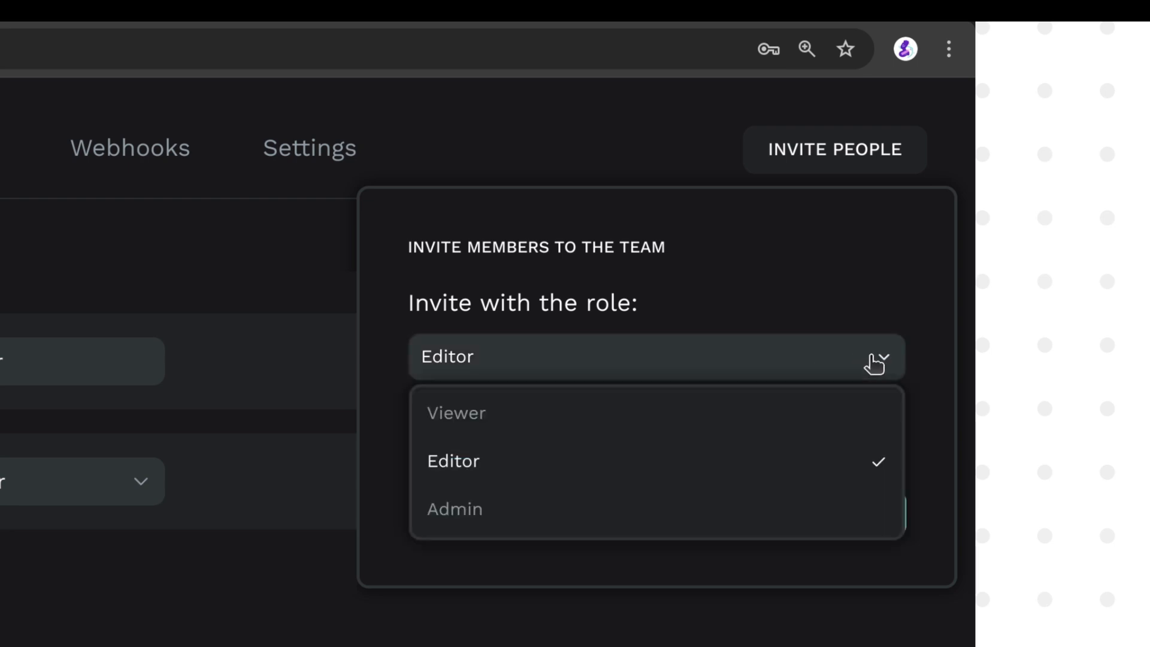
{"action": "left_click", "coordinate": [455, 412]}
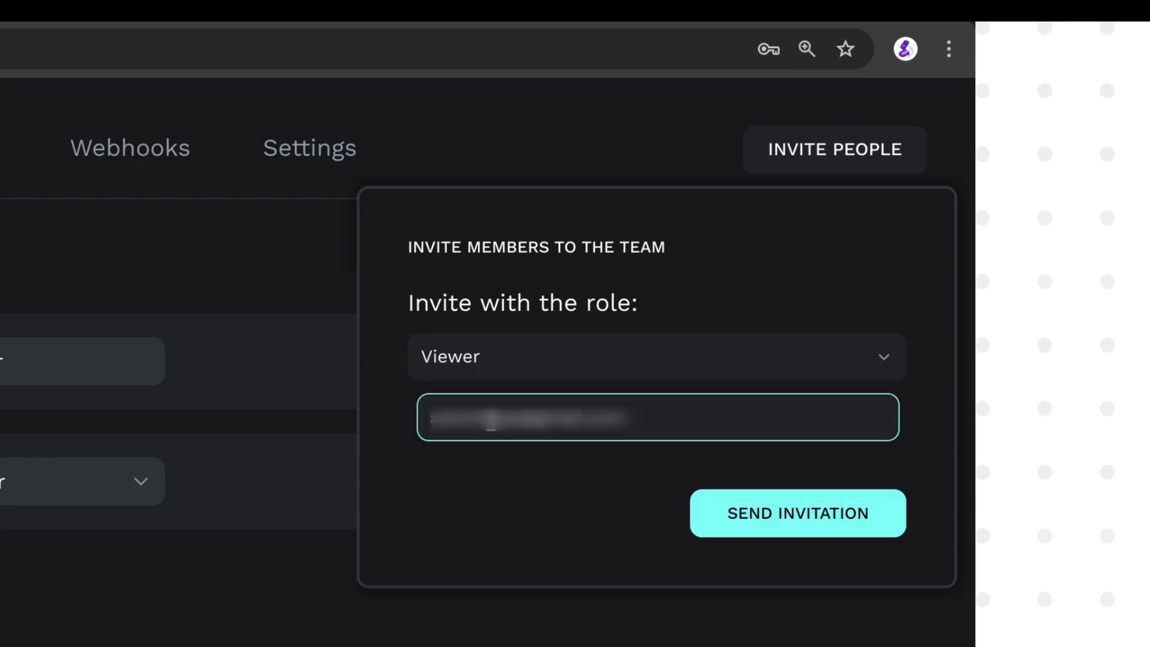
{"action": "left_click", "coordinate": [797, 513]}
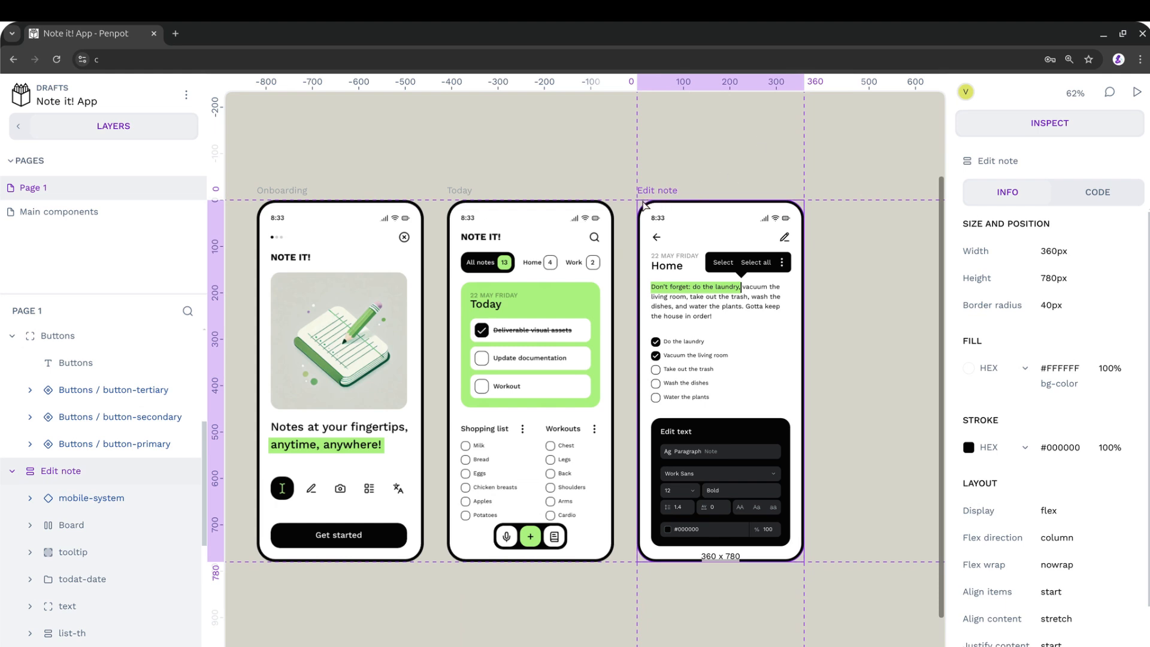
{"action": "mouse_move", "coordinate": [634, 214]}
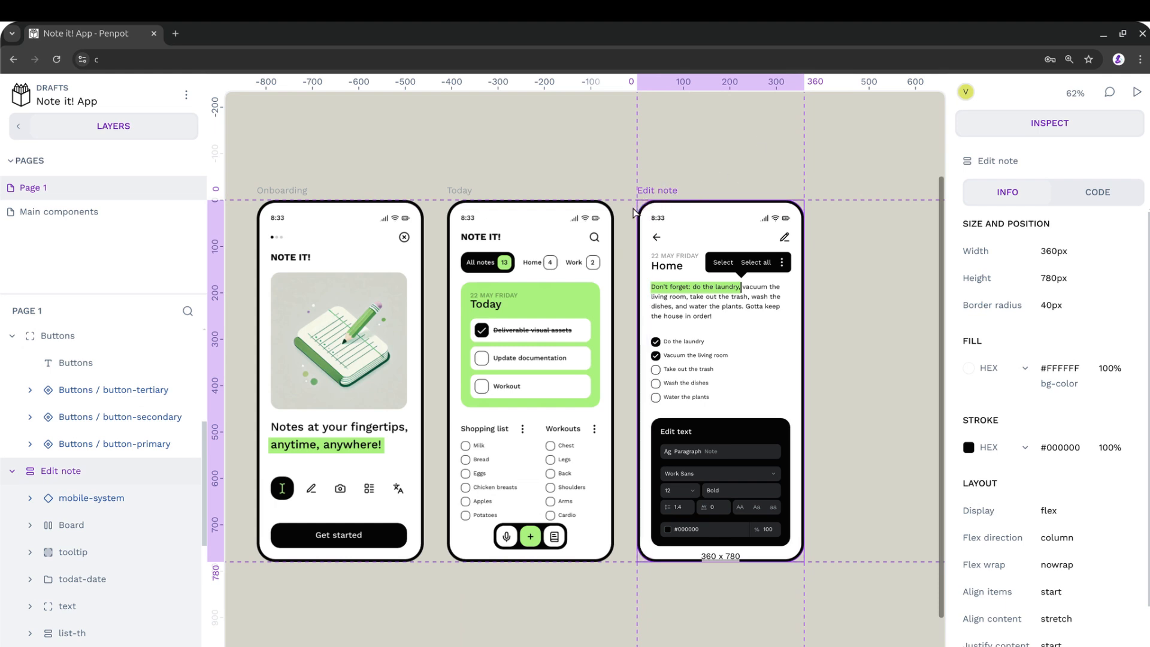
Step: Switch to comment mode on the Note it! App design
{"action": "left_click", "coordinate": [58, 335]}
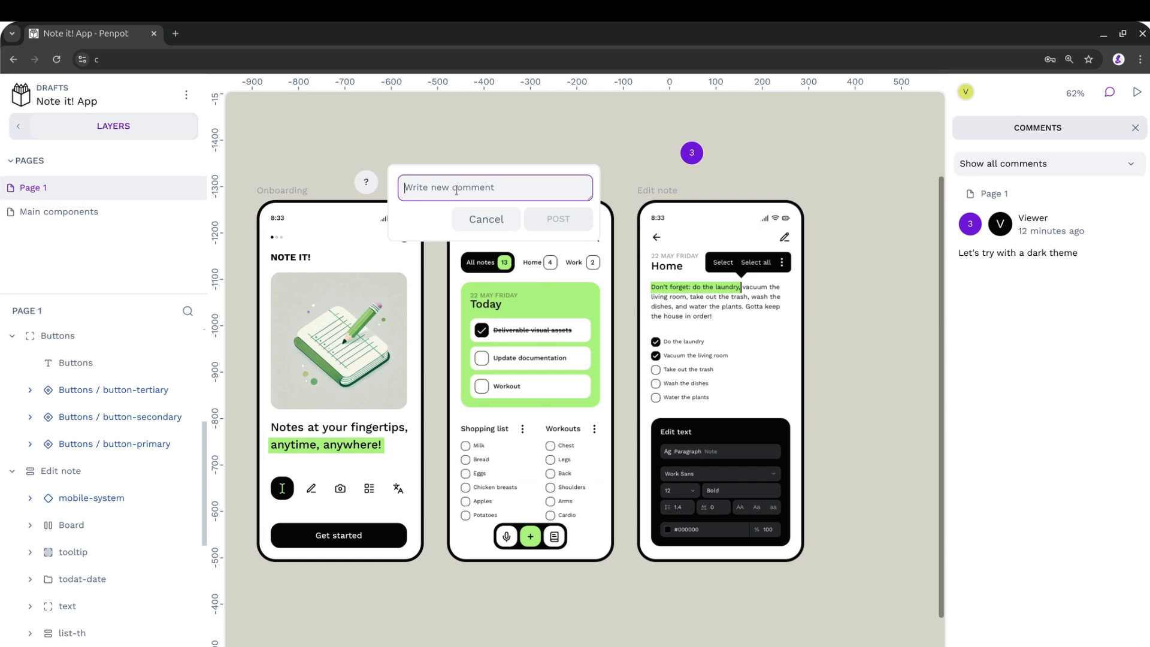
Step: Post the comment 'Love the colors!' near the Onboarding screen
{"action": "type", "text": "Love t"}
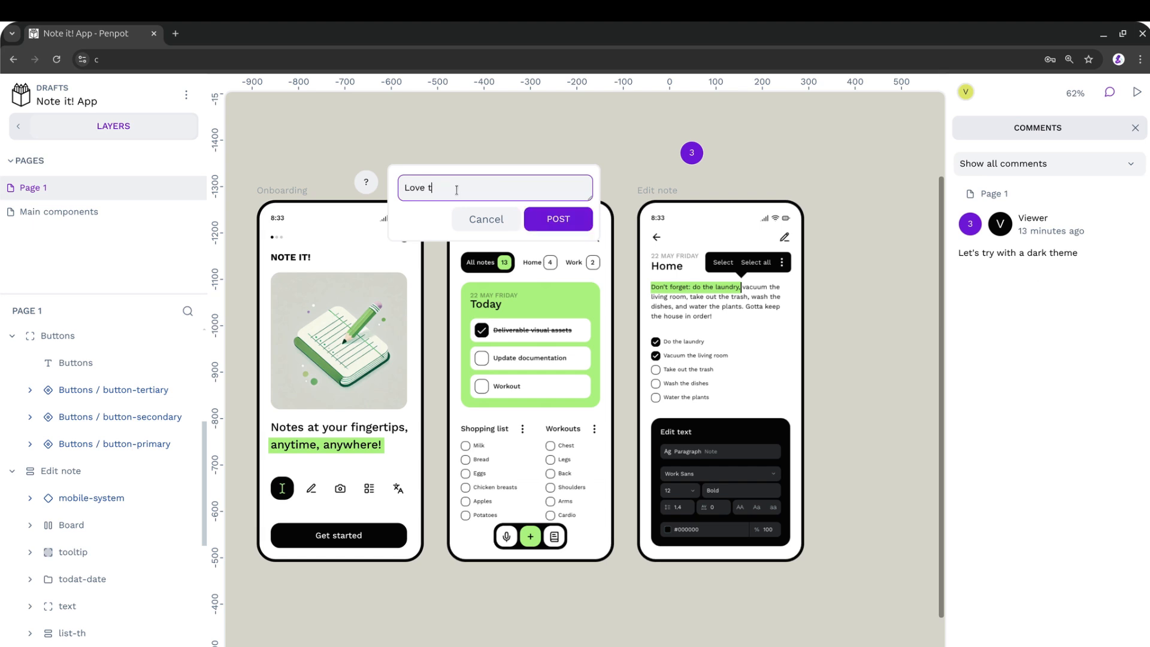
{"action": "type", "text": "he colors!"}
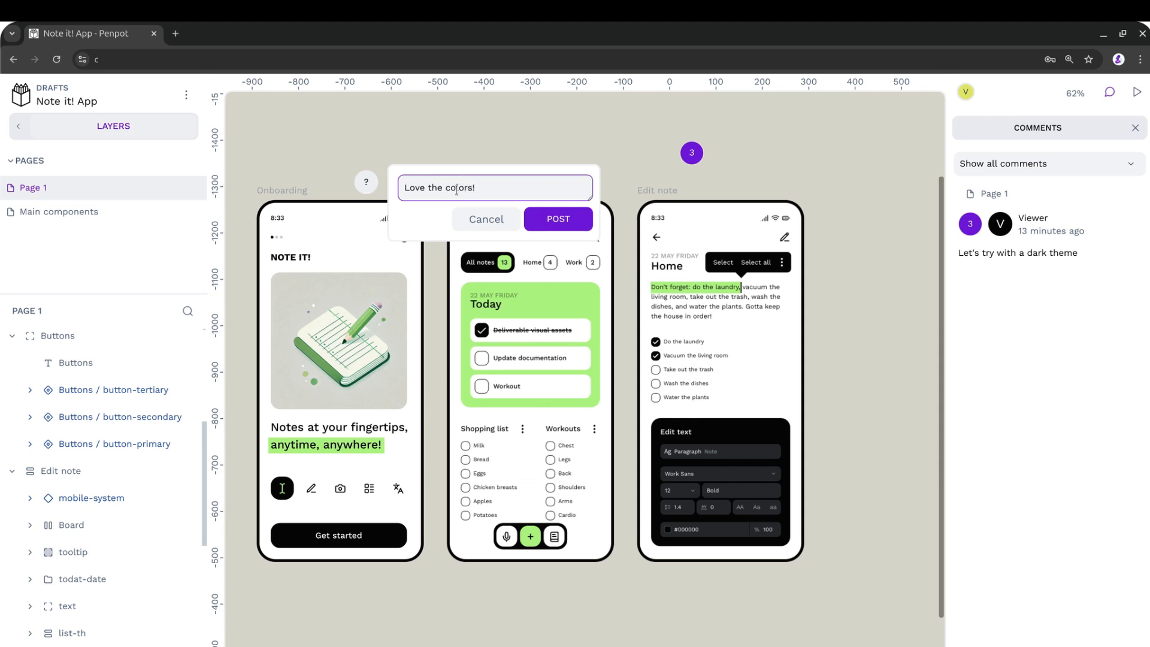
{"action": "left_click", "coordinate": [557, 218]}
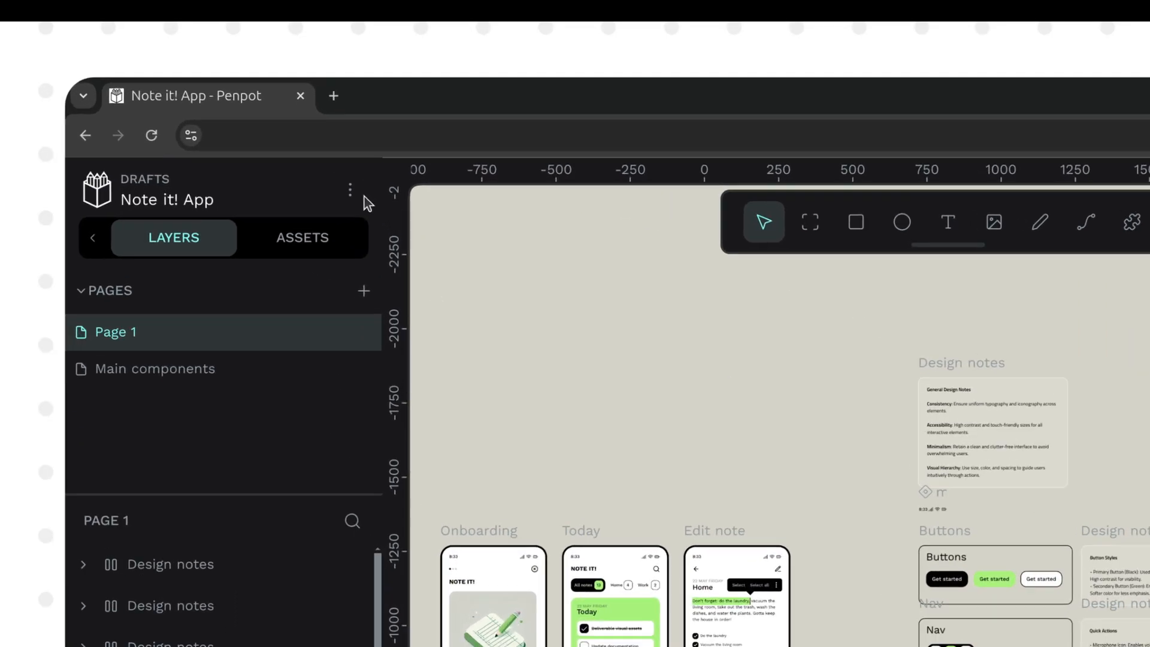
Step: Download the Note it! App file in .penpot format and dismiss the export confirmation
{"action": "left_click", "coordinate": [350, 189]}
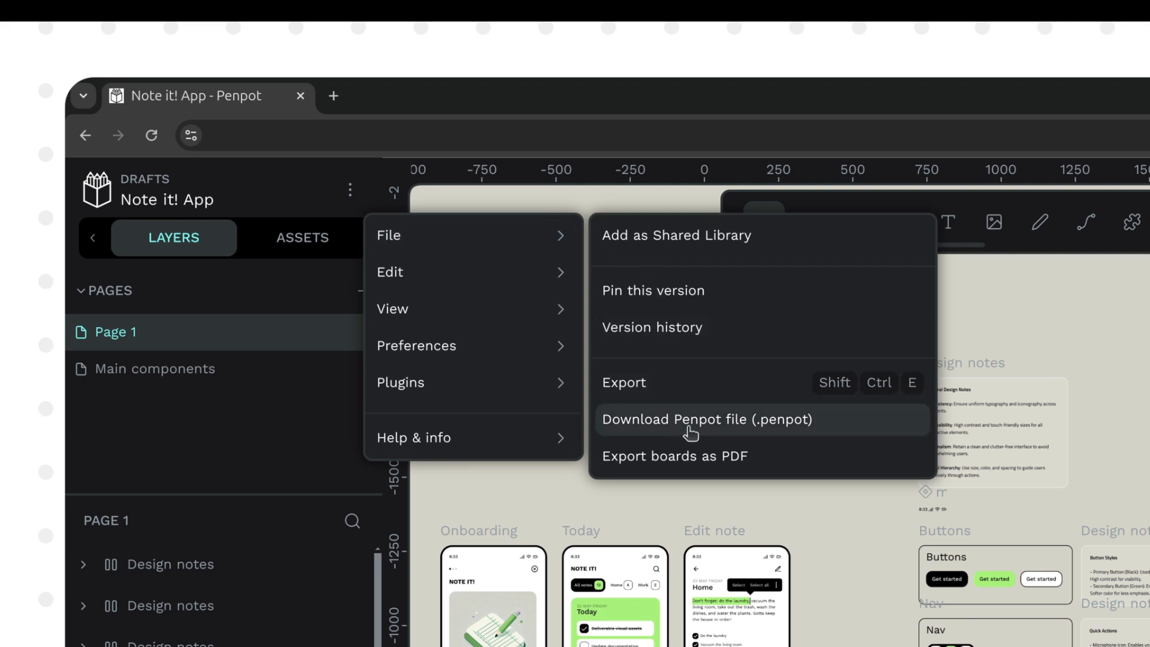
{"action": "mouse_move", "coordinate": [695, 430]}
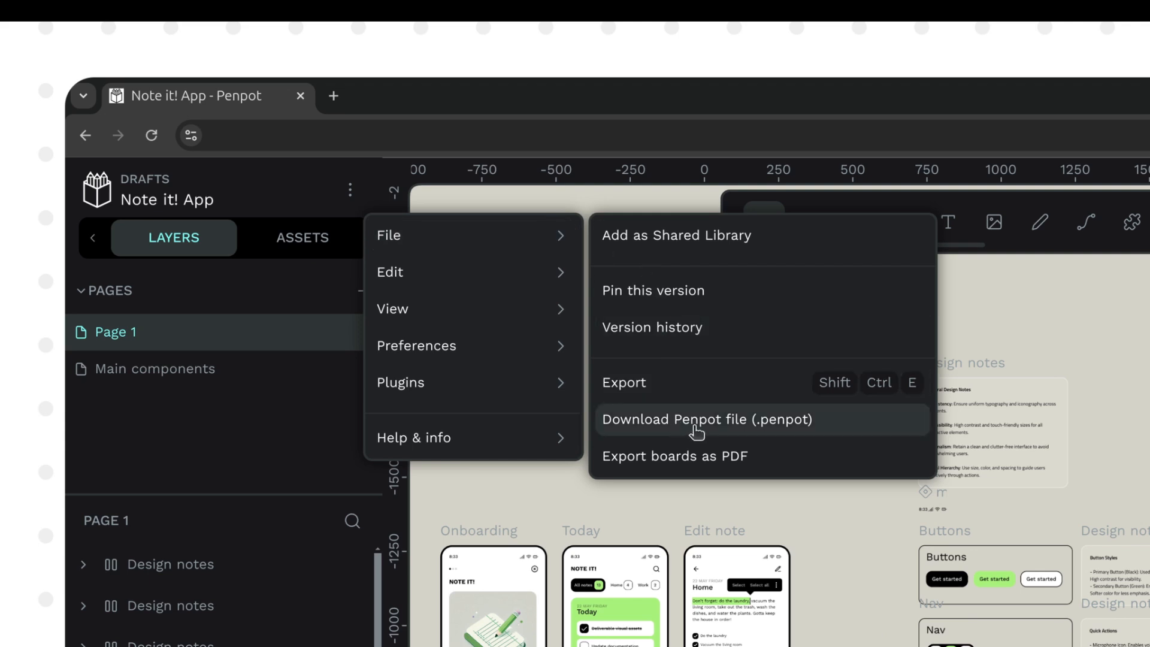
{"action": "left_click", "coordinate": [685, 420]}
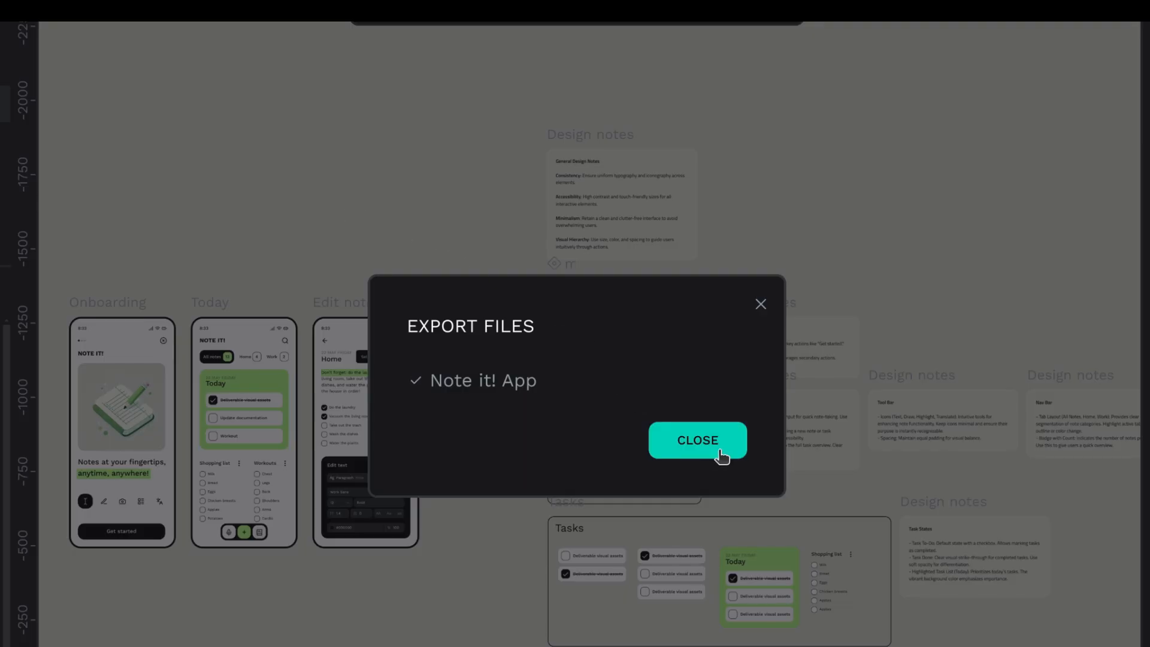
{"action": "left_click", "coordinate": [695, 439]}
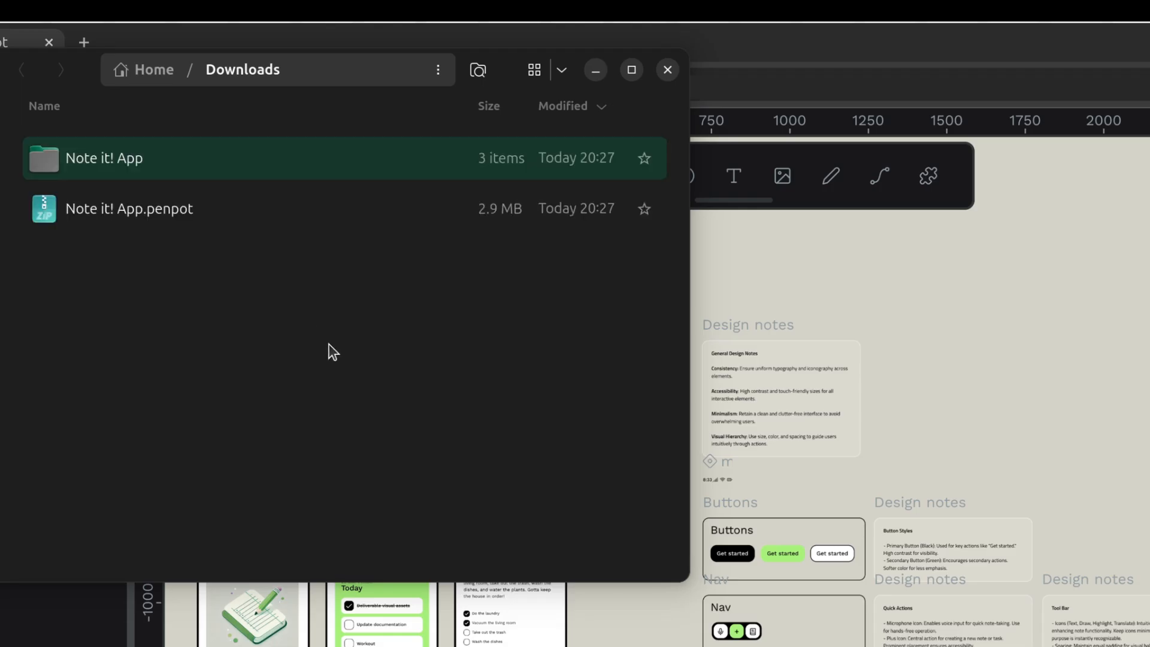
Step: View the exported Note it! App folder's files, objects and manifest.json in Downloads
{"action": "double_click", "coordinate": [105, 159]}
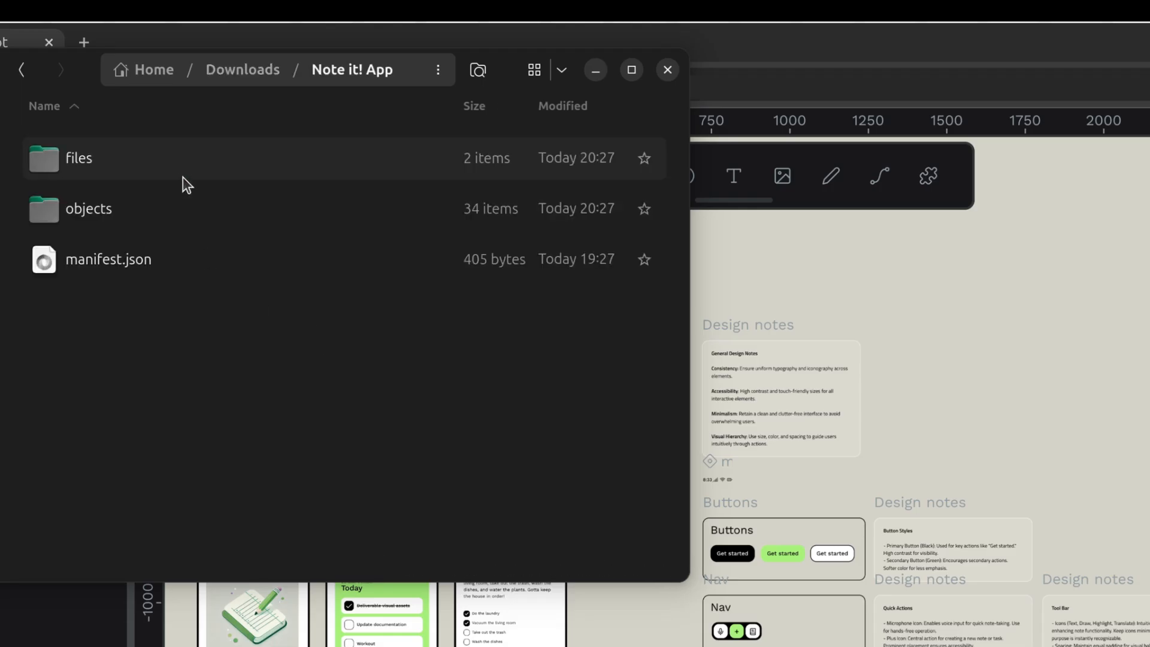
{"action": "left_click", "coordinate": [107, 259]}
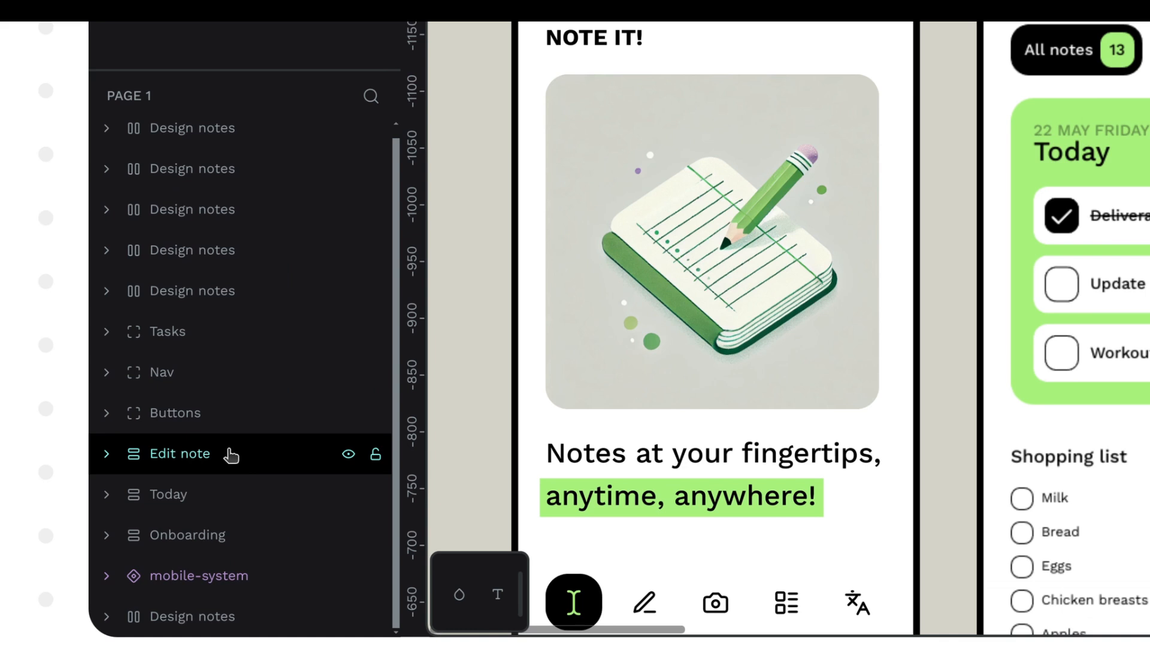
Step: Expand the Onboarding board and begin renaming its nested Board layer to onboarding-nav
{"action": "left_click", "coordinate": [169, 493]}
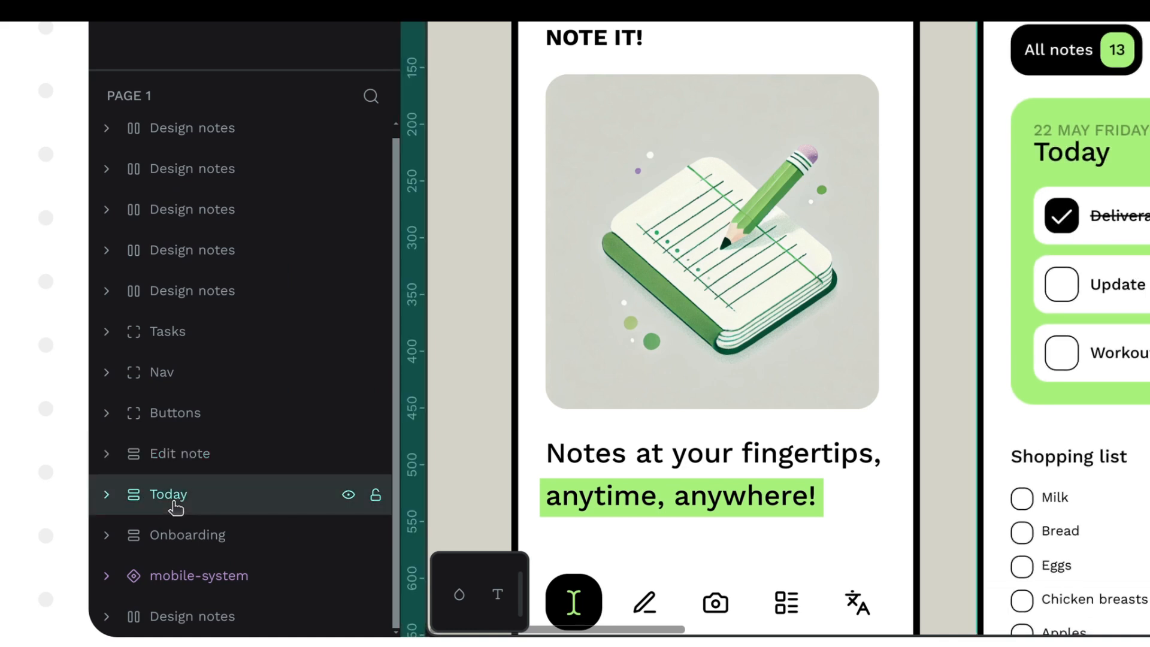
{"action": "double_click", "coordinate": [188, 453]}
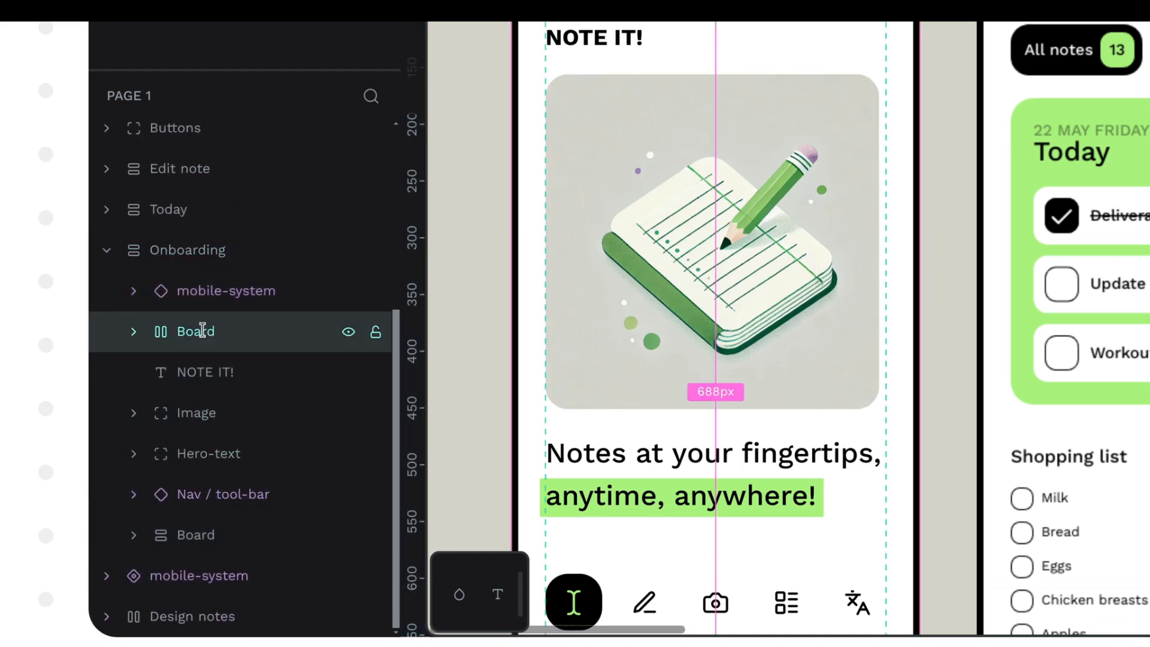
{"action": "double_click", "coordinate": [194, 331]}
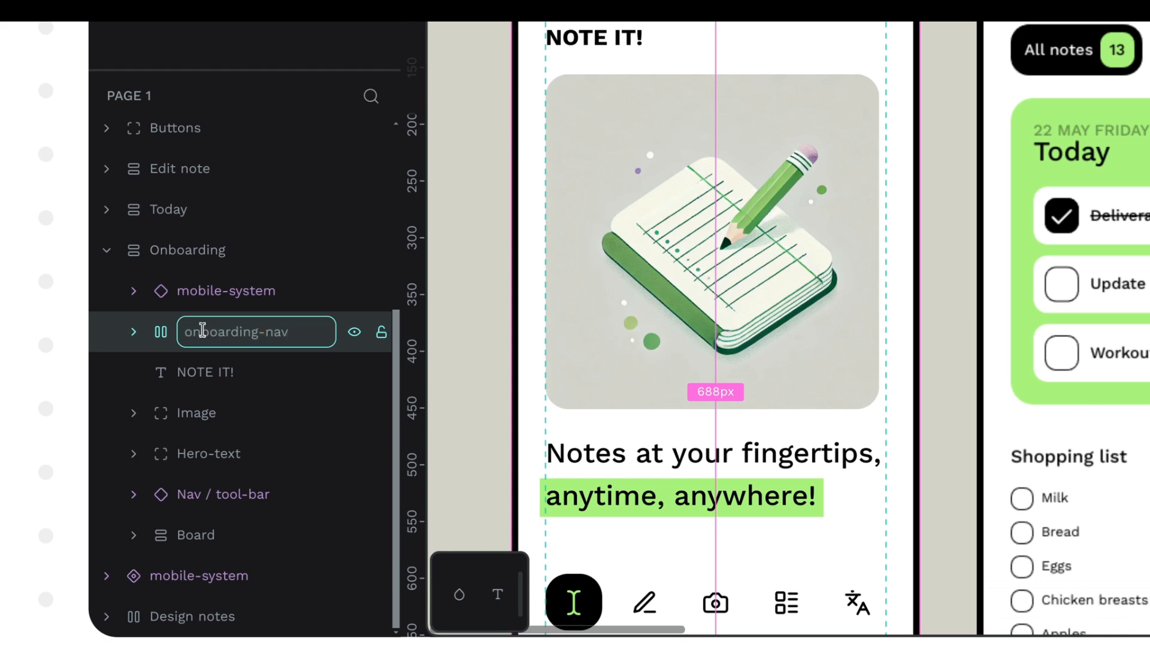